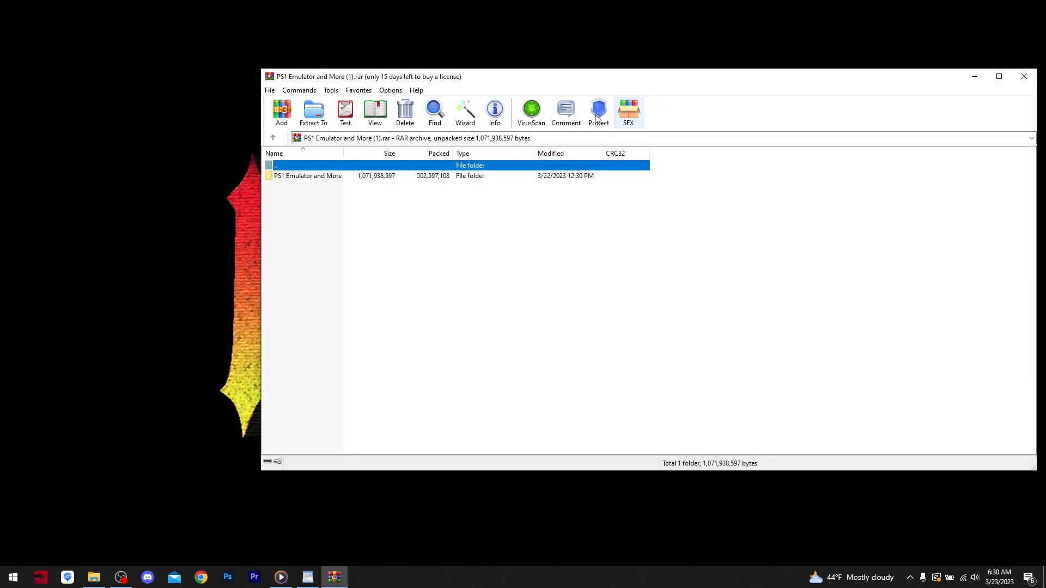
# Drag the PS1 Emulator and More folder from WinRAR onto the desktop, then close WinRAR
pyautogui.click(308, 175)
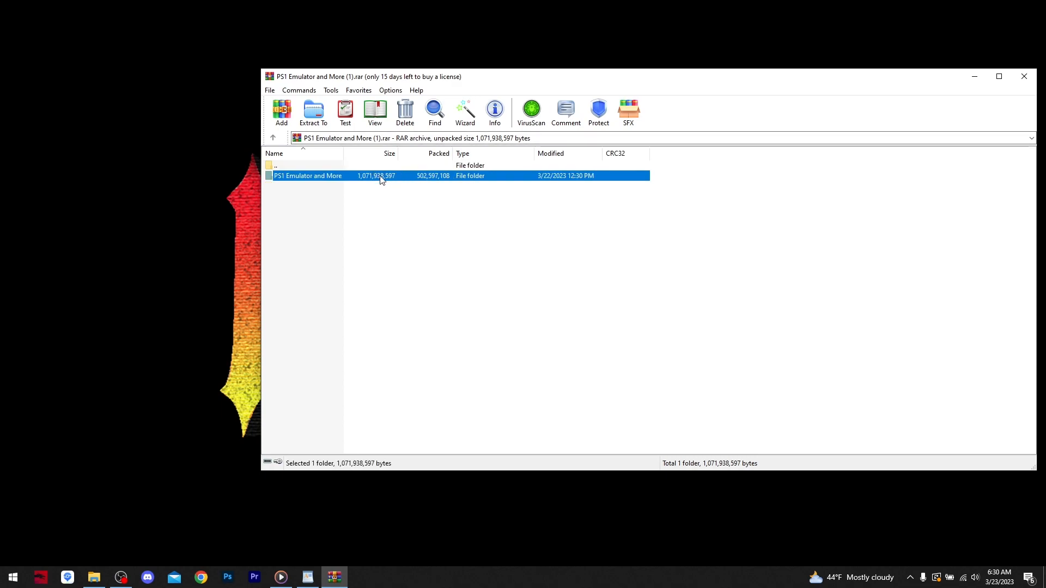
pyautogui.click(312, 112)
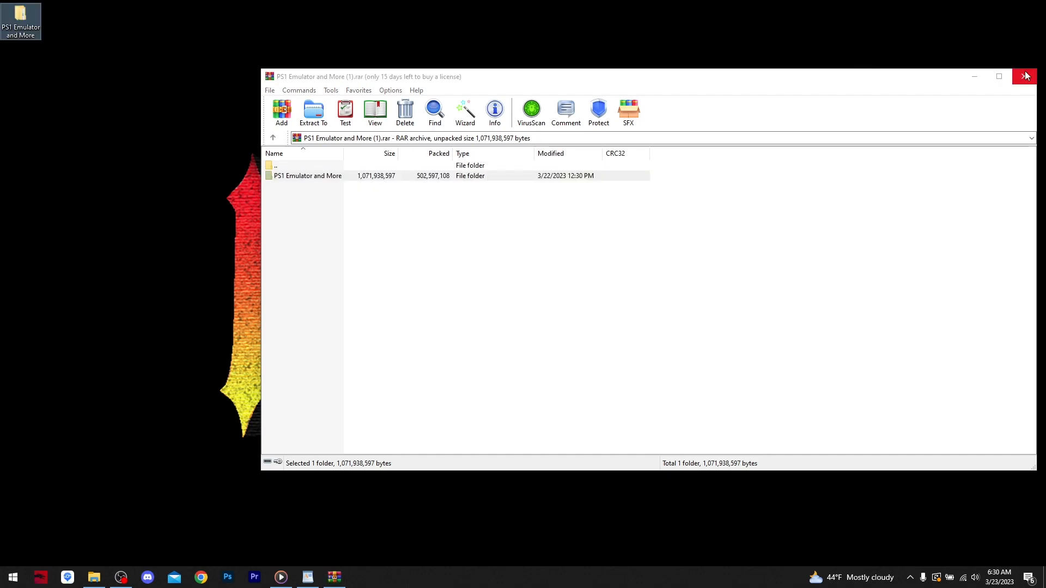
pyautogui.click(1026, 76)
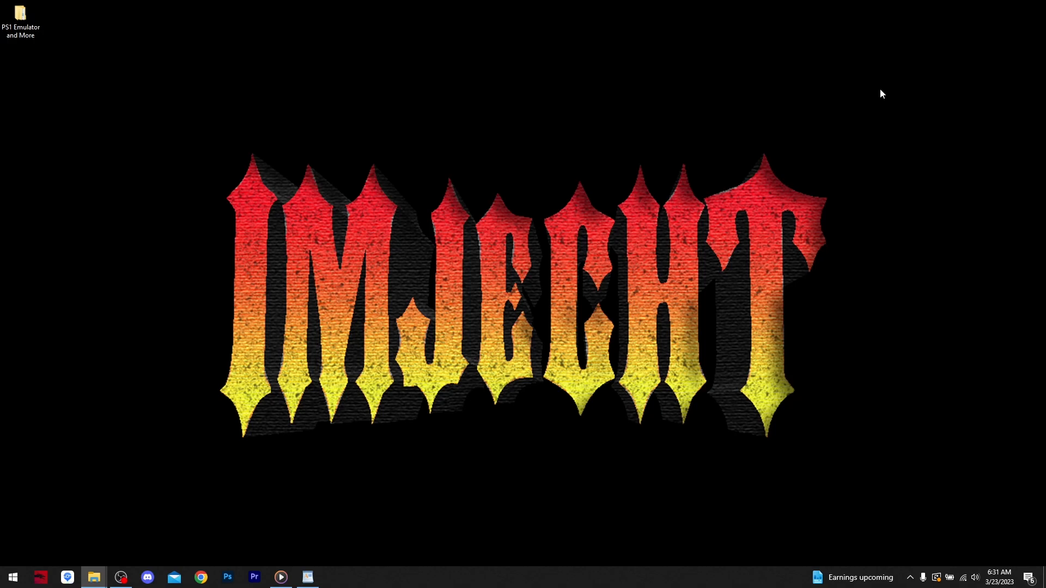
# Browse PS1 Emulator and More > Mednafen > mednaffe and select the mednaffe application
pyautogui.doubleClick(20, 13)
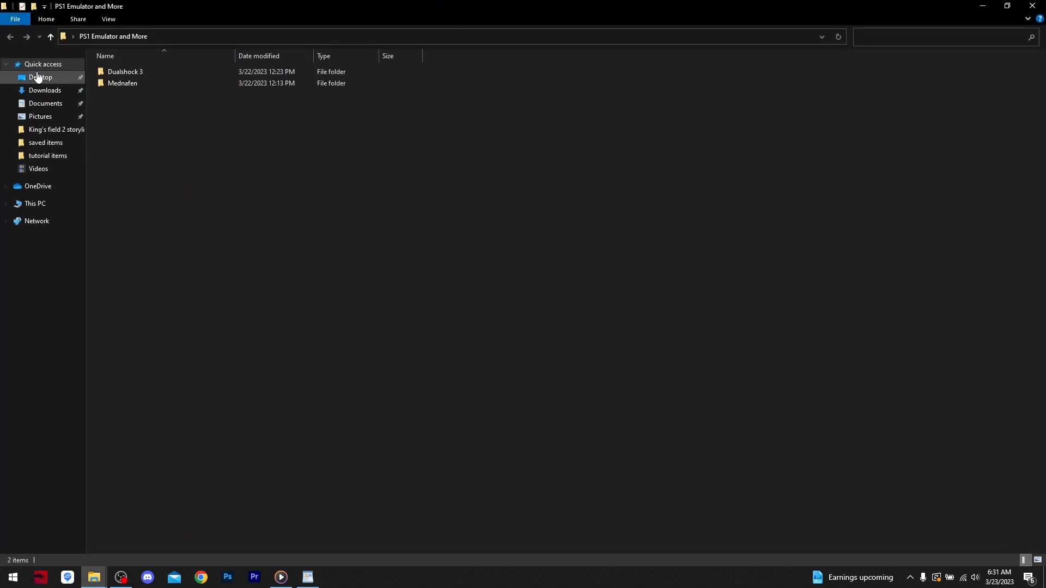
pyautogui.moveTo(122, 83)
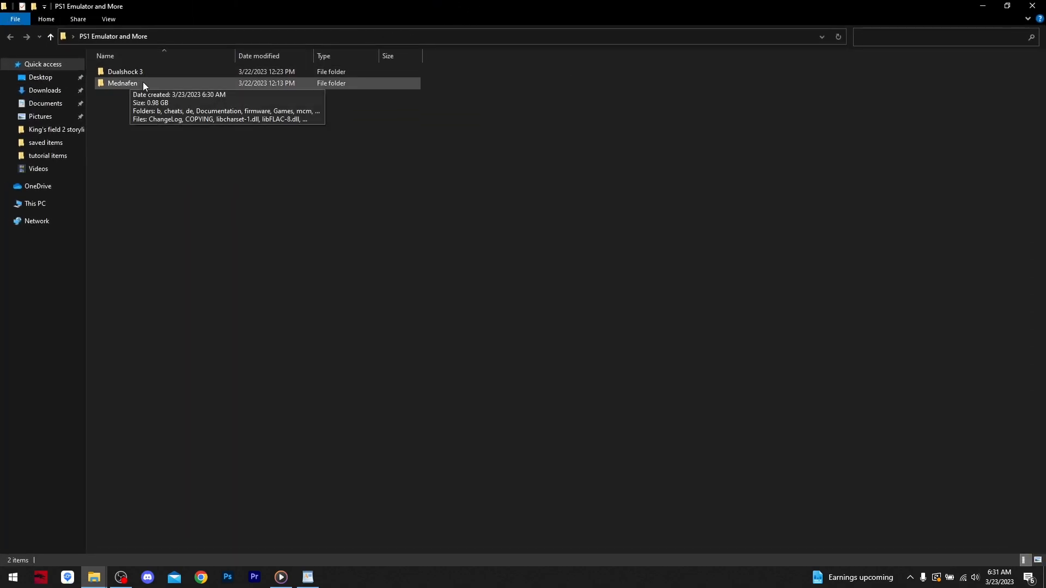
pyautogui.doubleClick(122, 83)
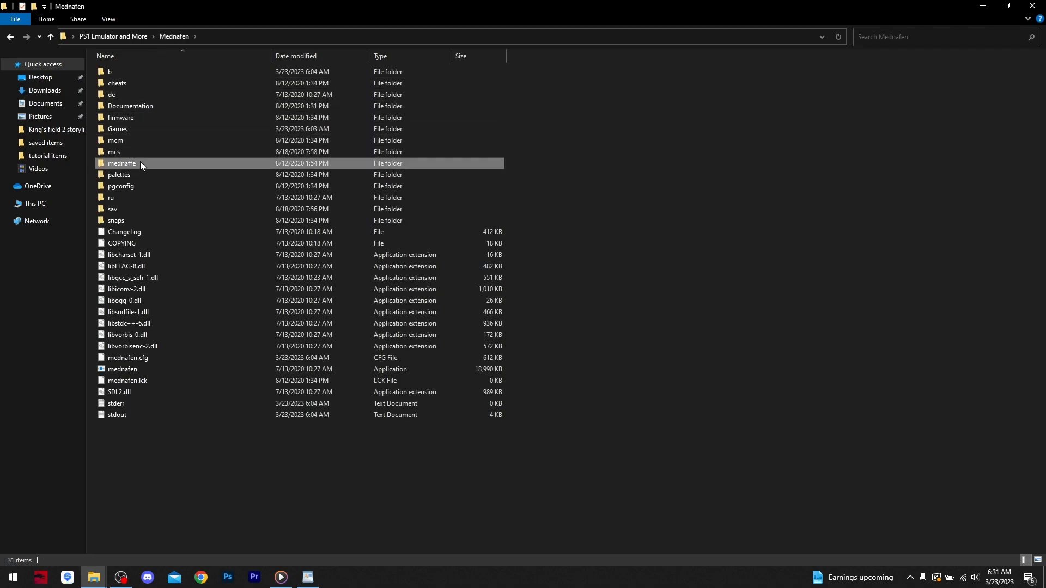
pyautogui.doubleClick(122, 163)
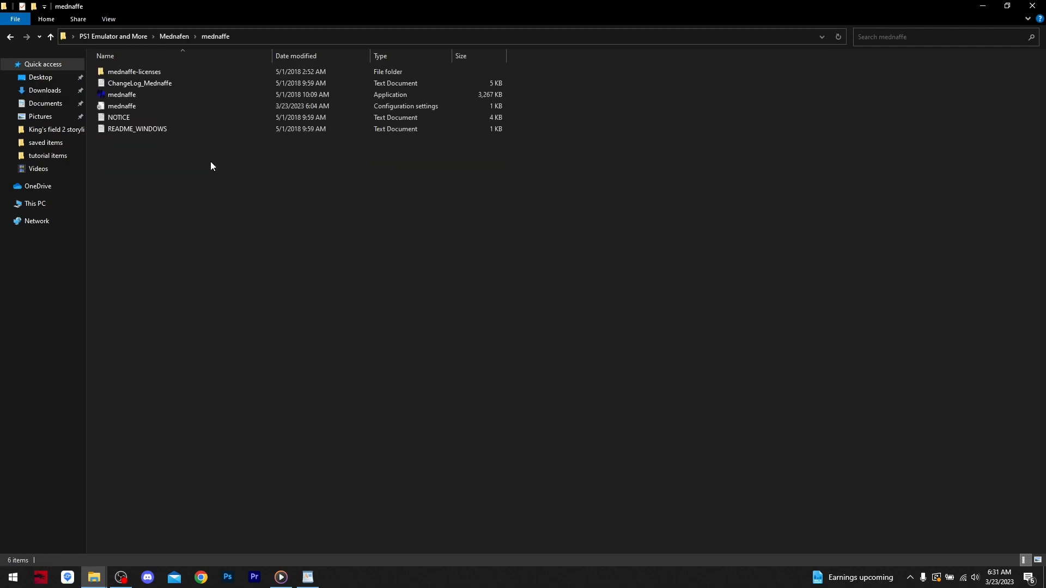
pyautogui.click(122, 94)
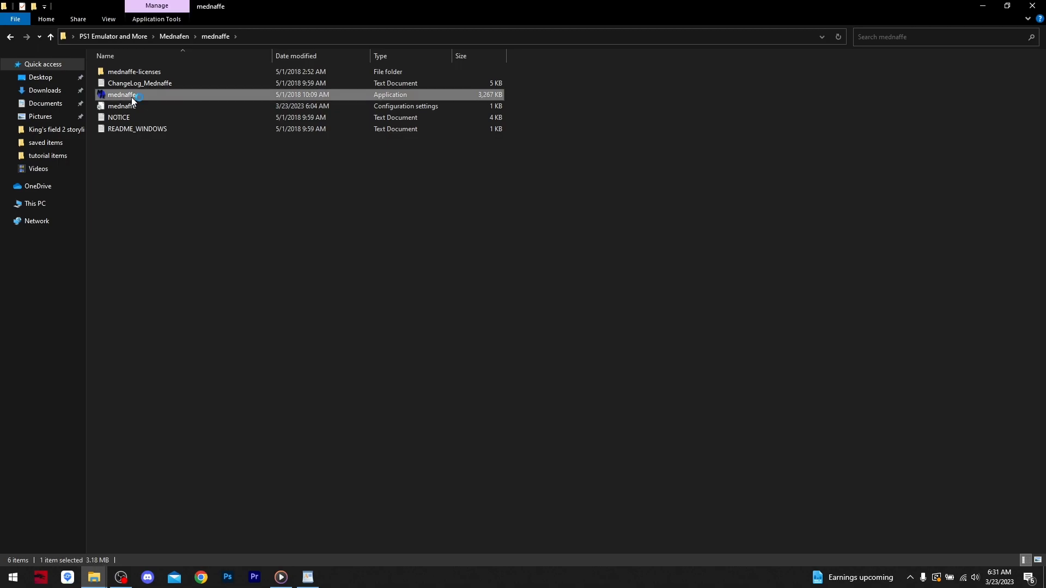
# Launch mednaffe.exe and switch to Global Settings, then the Systems list
pyautogui.doubleClick(123, 95)
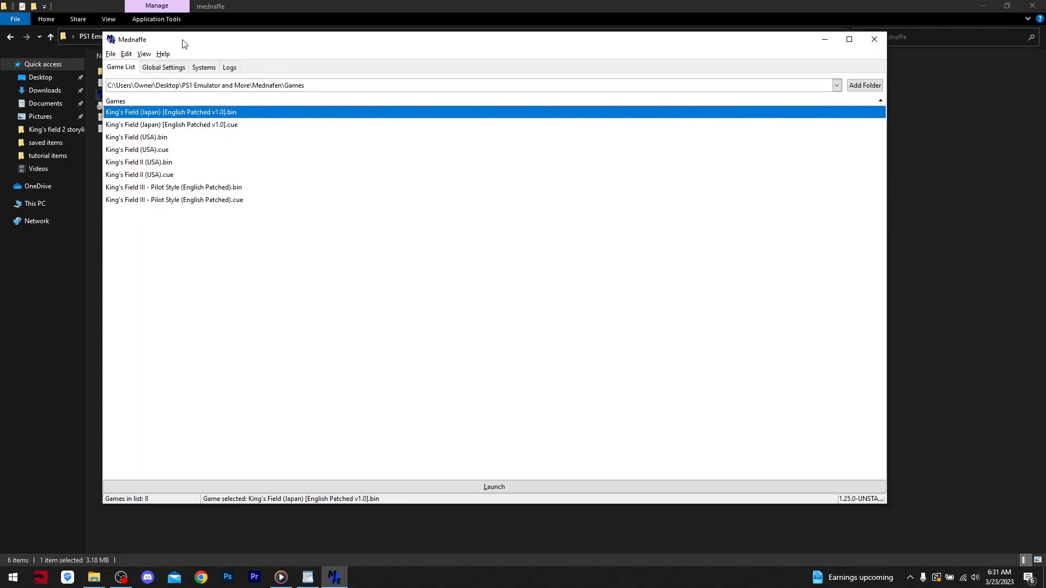
pyautogui.click(164, 67)
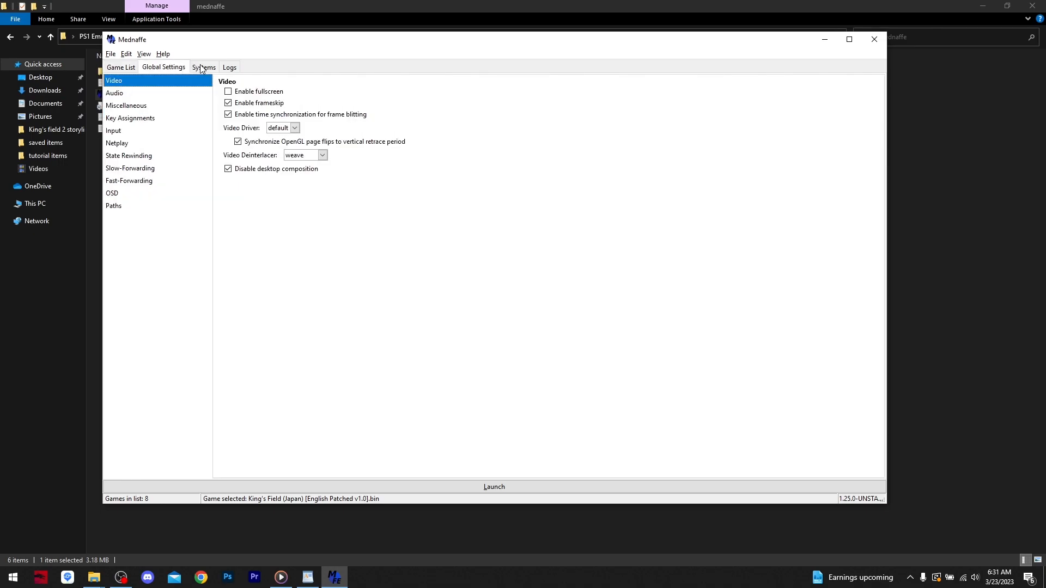
pyautogui.moveTo(117, 182)
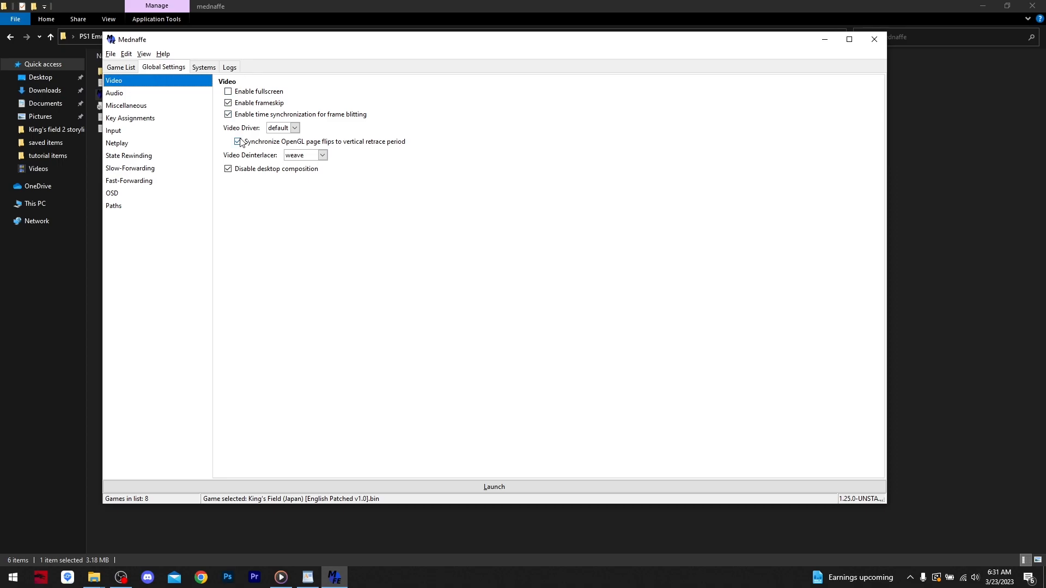
pyautogui.click(204, 67)
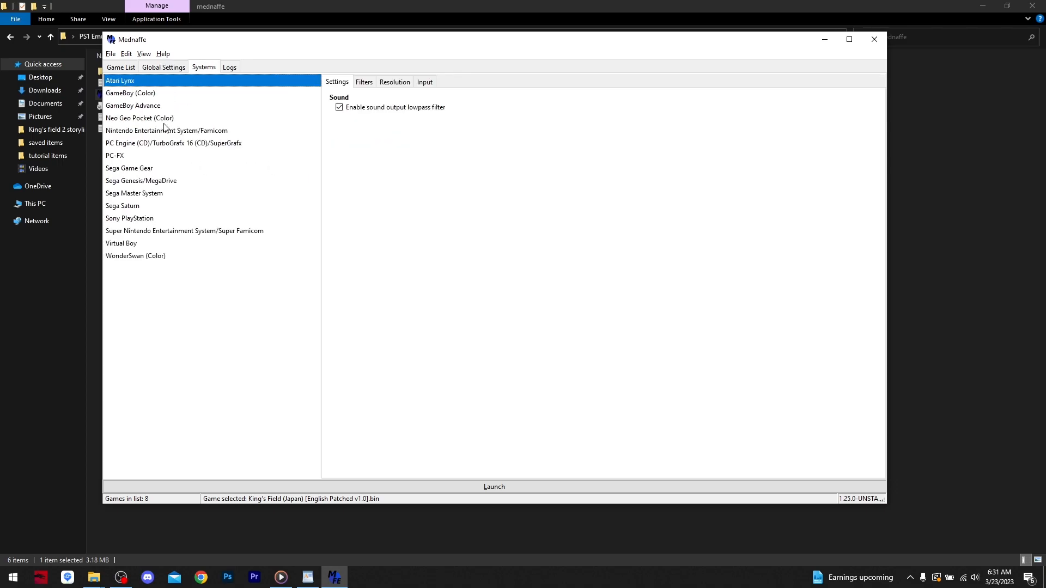
# Select Sony PlayStation and review its Filters, Input and Controller Setup options
pyautogui.click(130, 218)
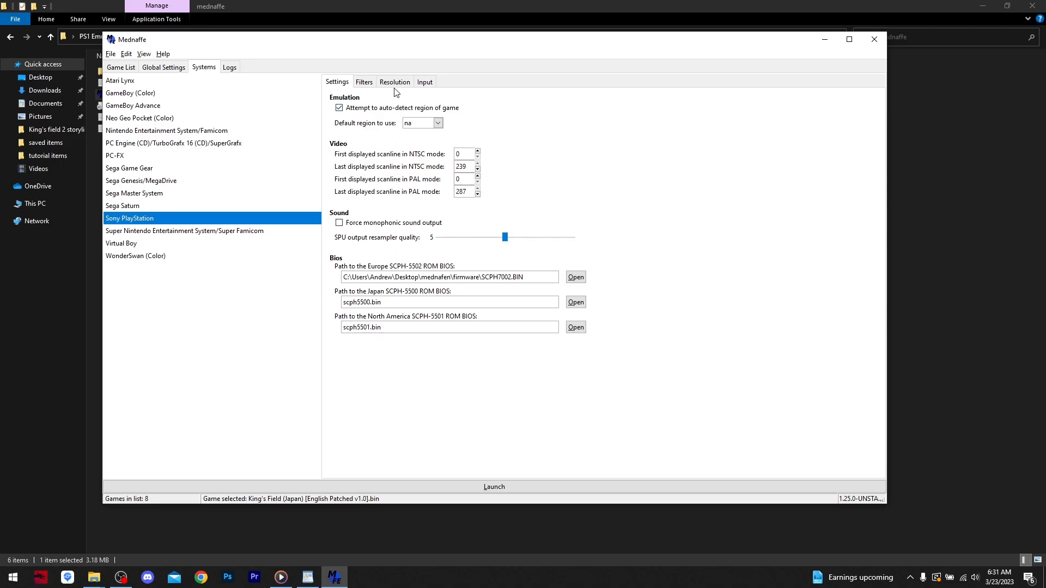
pyautogui.click(364, 81)
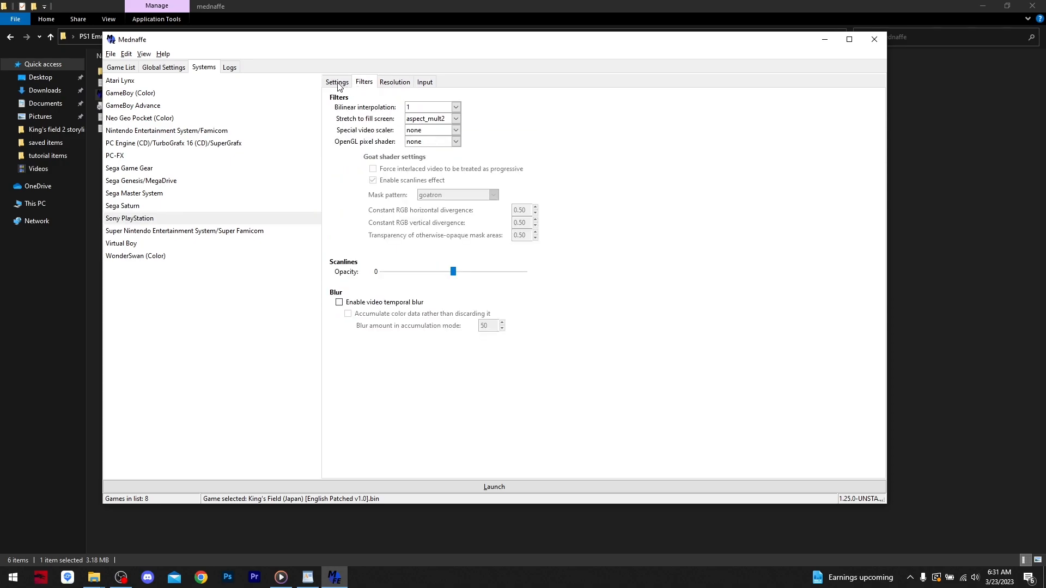
pyautogui.click(425, 81)
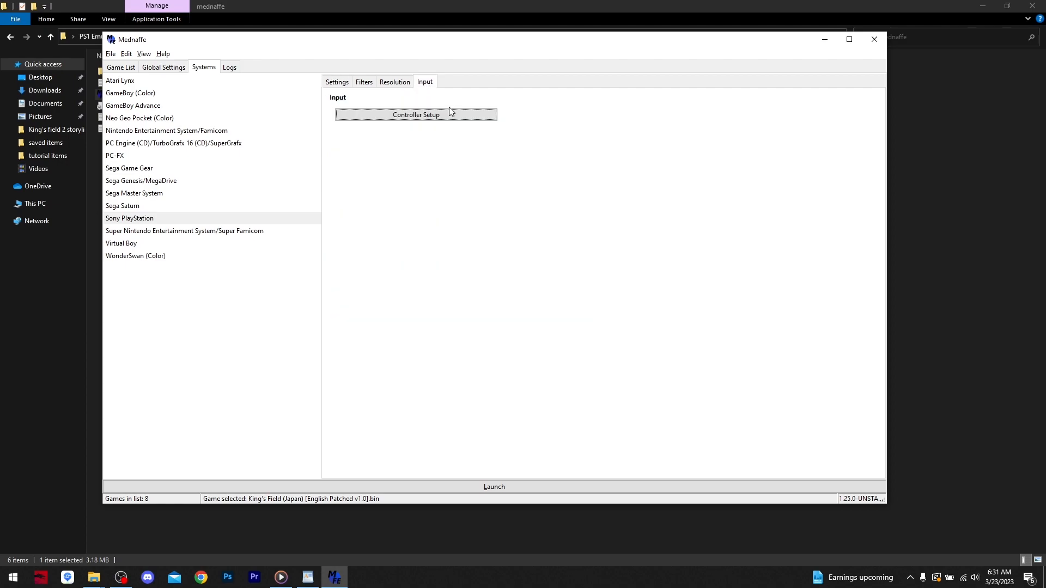
pyautogui.click(336, 81)
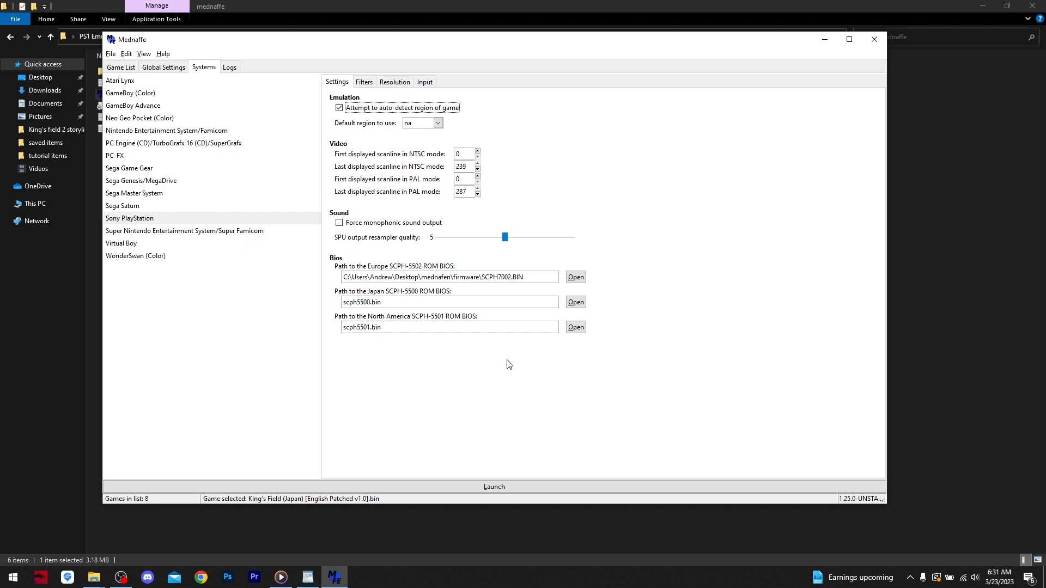
pyautogui.moveTo(132, 69)
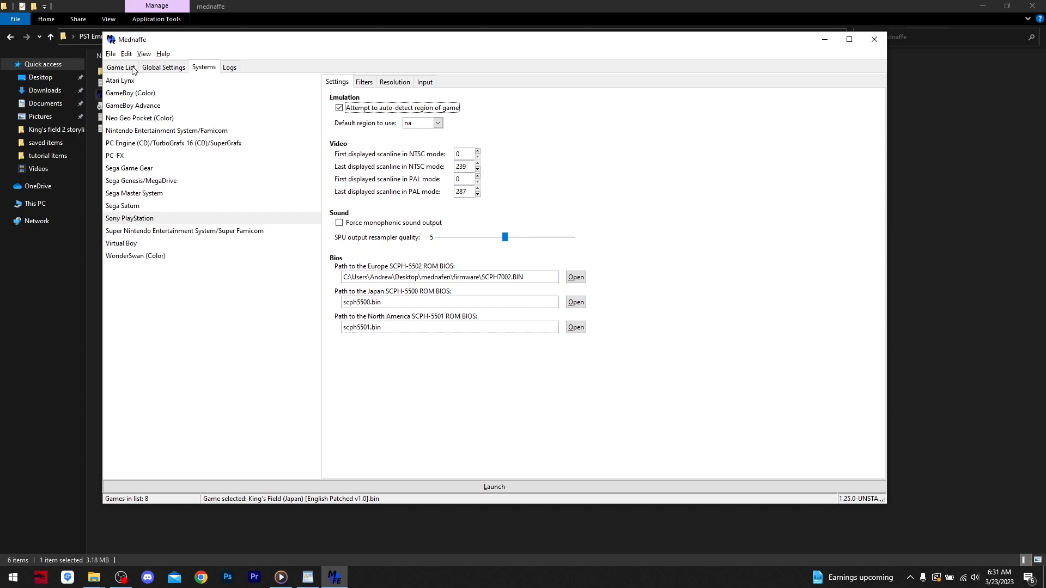
pyautogui.moveTo(152, 75)
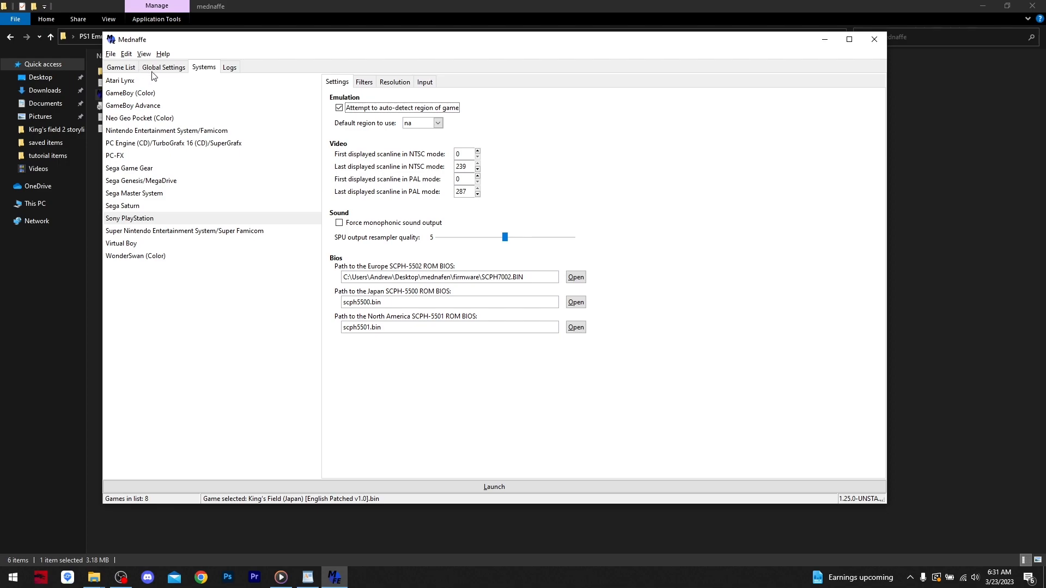
# Switch Mednaffe back to the Game List, then close Mednaffe and File Explorer
pyautogui.click(121, 66)
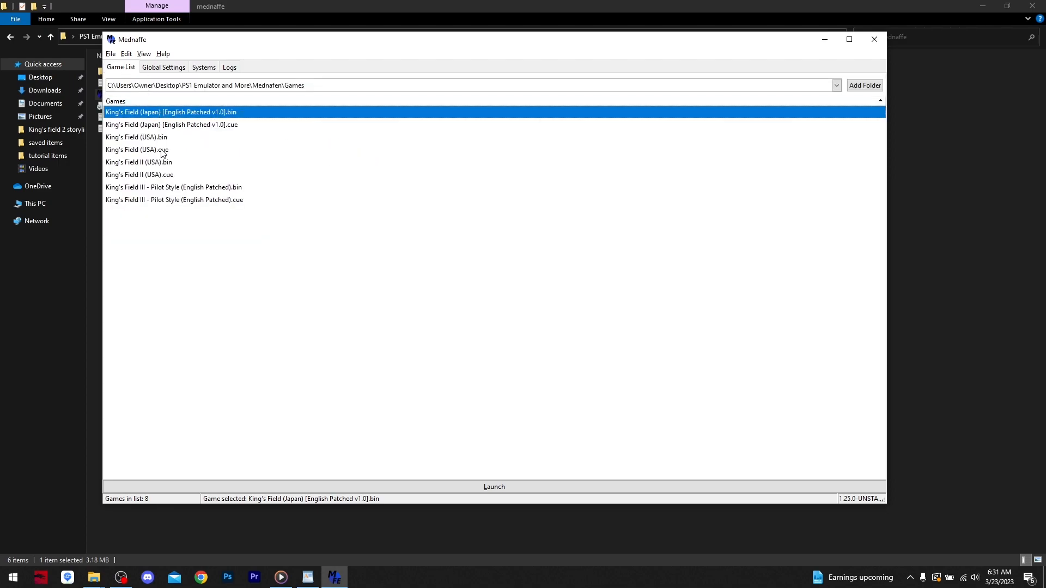
pyautogui.moveTo(150, 171)
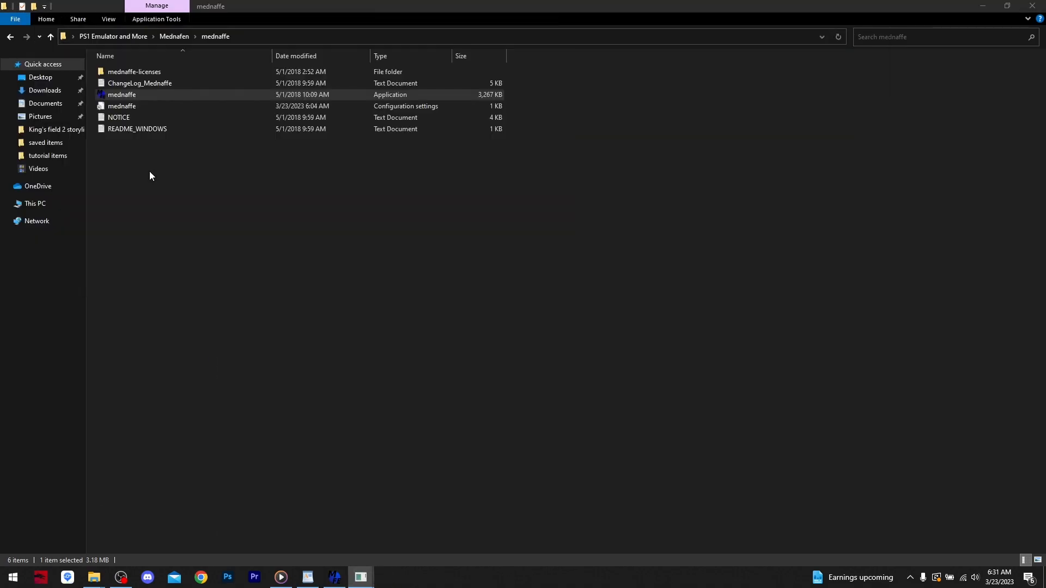
pyautogui.doubleClick(122, 94)
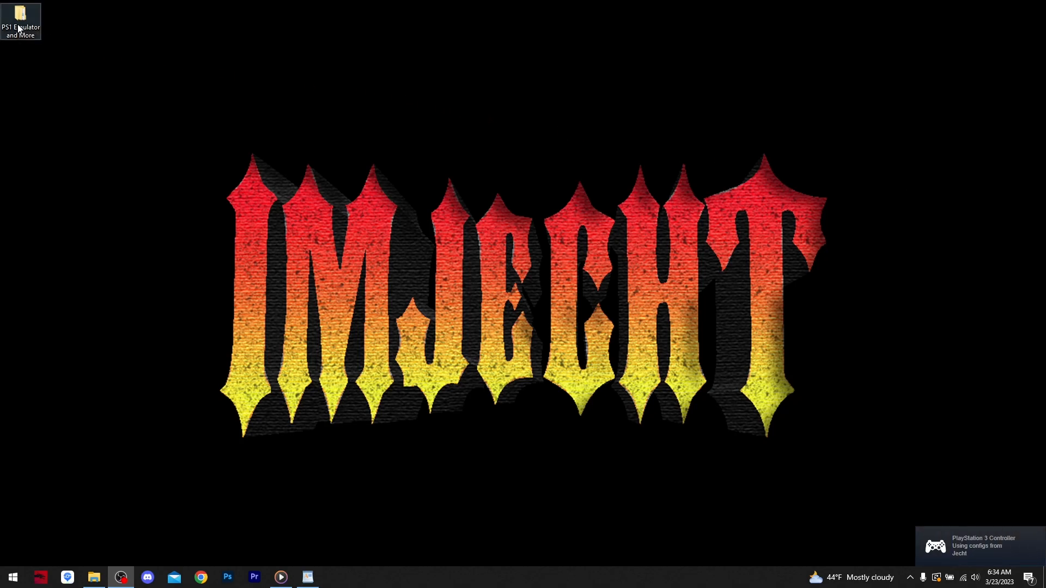
# Browse PS1 Emulator and More > Dualshock 3 > x64 > dshidmini driver folder
pyautogui.doubleClick(20, 17)
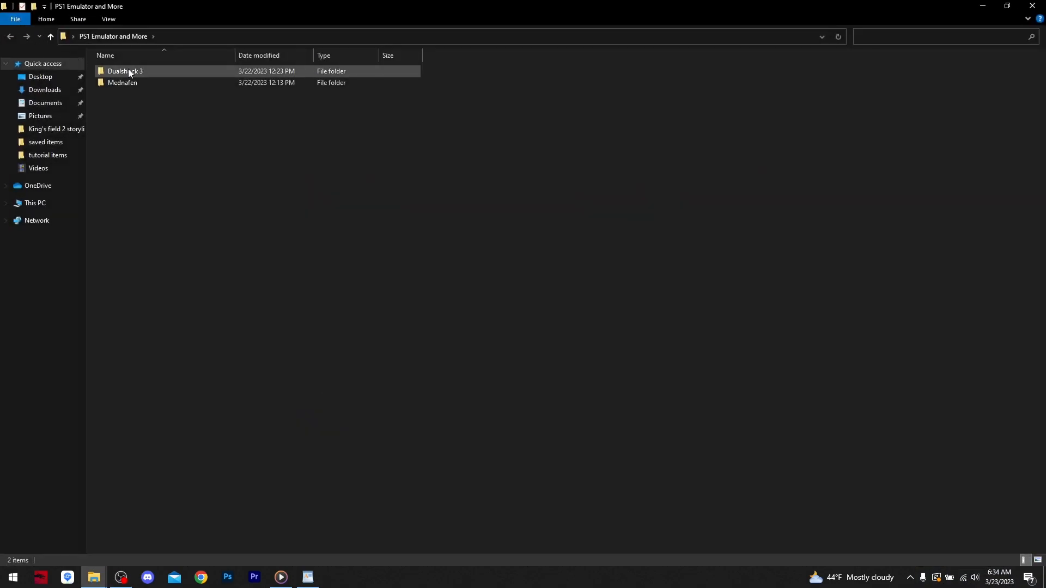
pyautogui.doubleClick(124, 70)
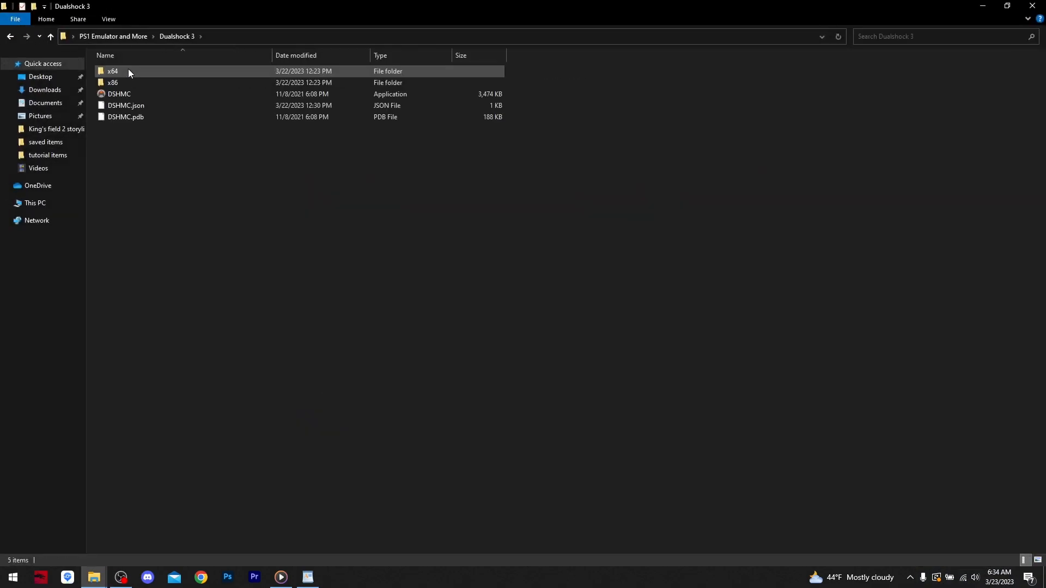
pyautogui.doubleClick(113, 71)
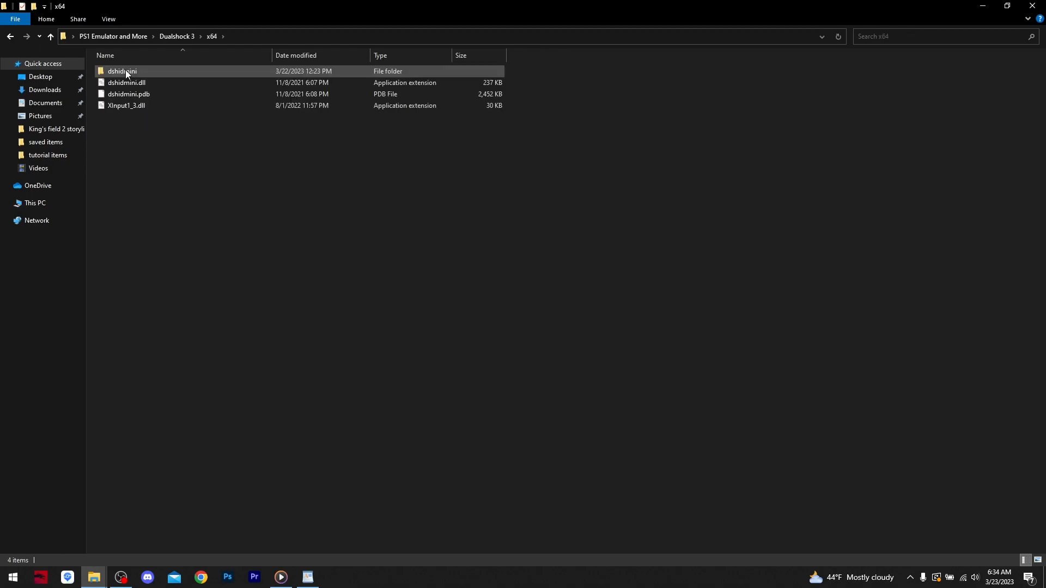
pyautogui.doubleClick(122, 71)
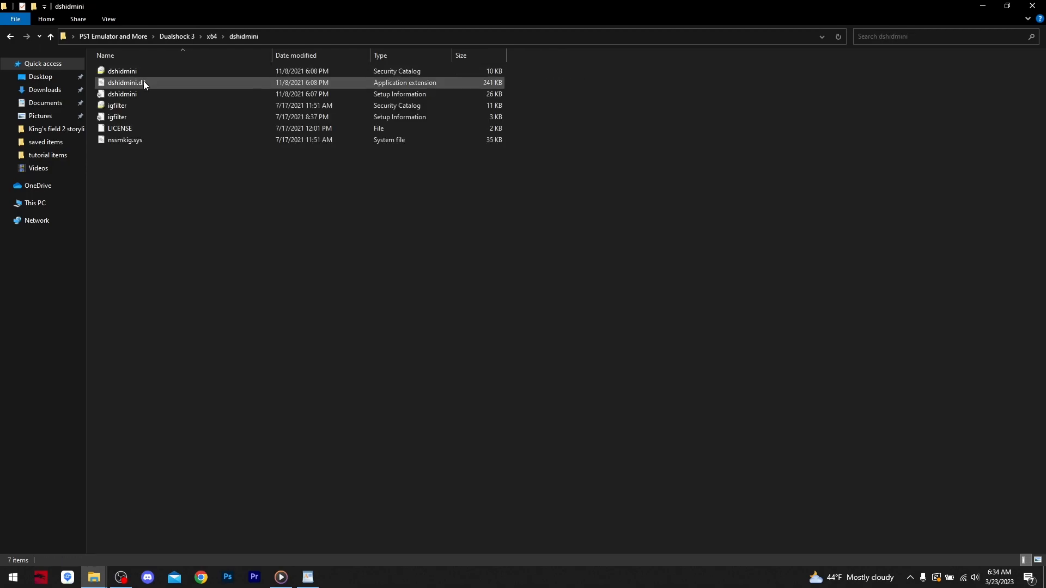
pyautogui.moveTo(143, 94)
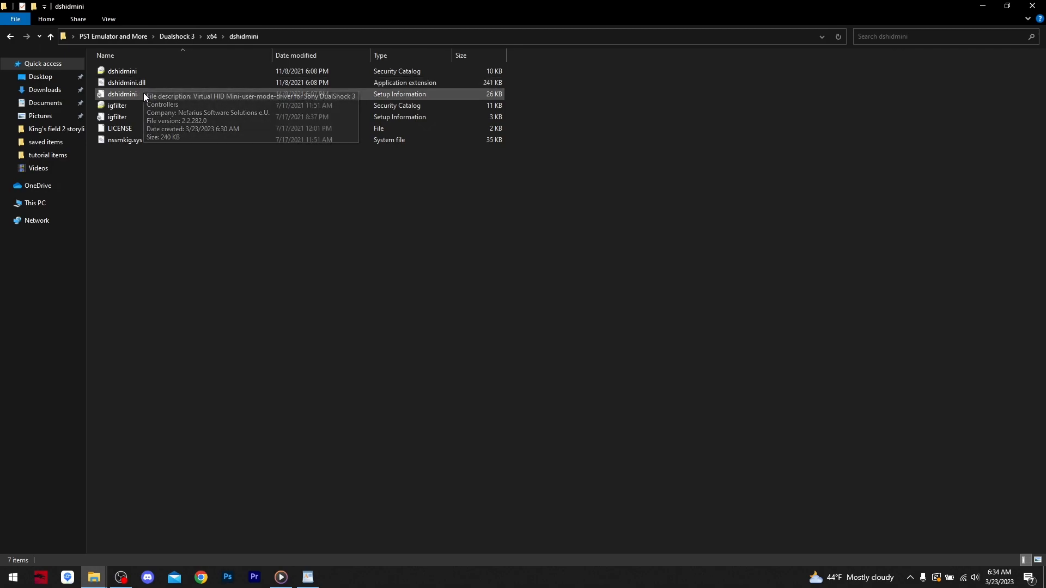
# Install the dshidmini driver from its setup file and dismiss the success message
pyautogui.rightClick(122, 94)
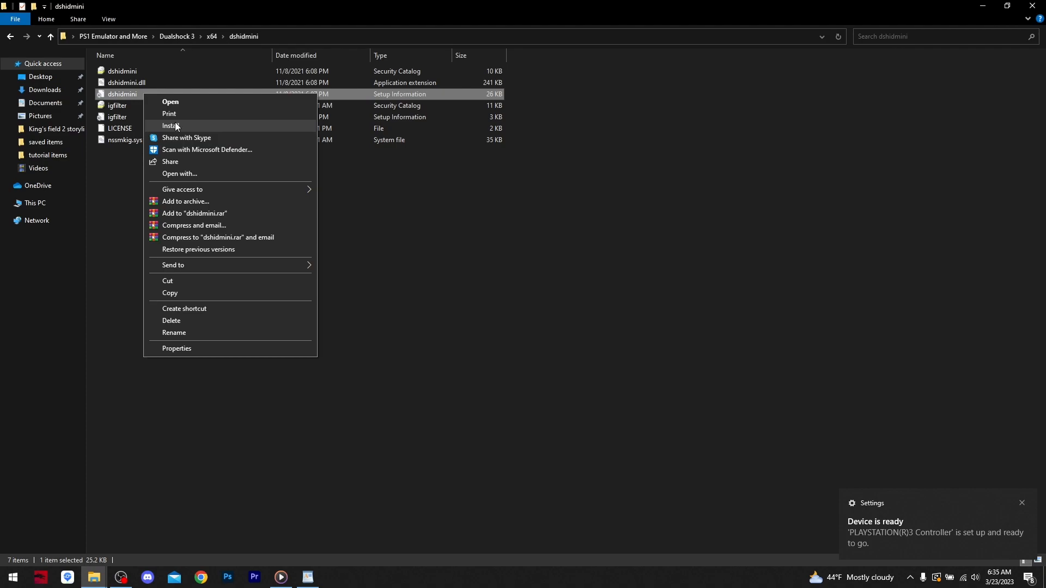
pyautogui.click(172, 125)
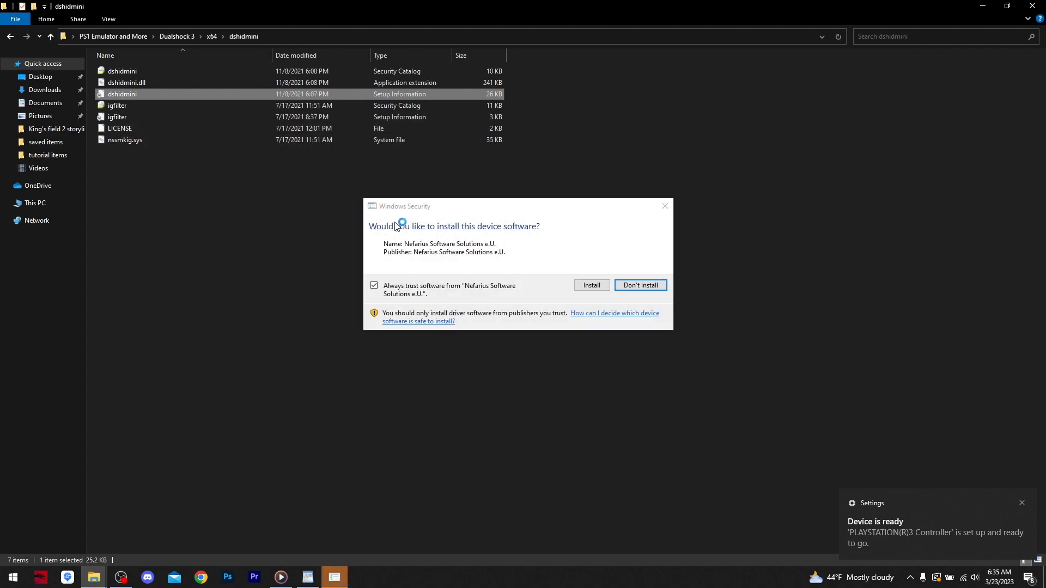
pyautogui.click(590, 285)
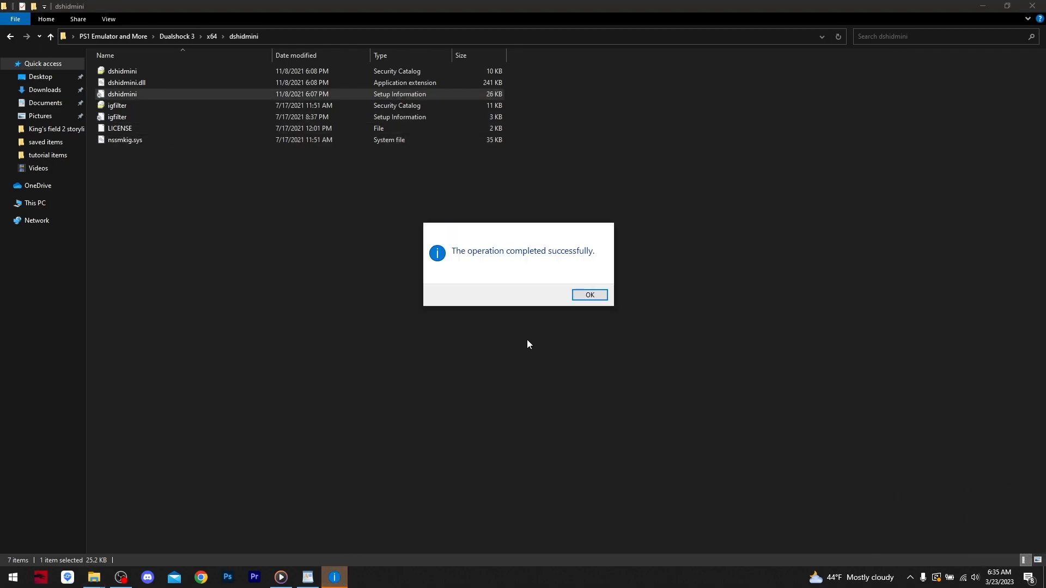
pyautogui.click(589, 295)
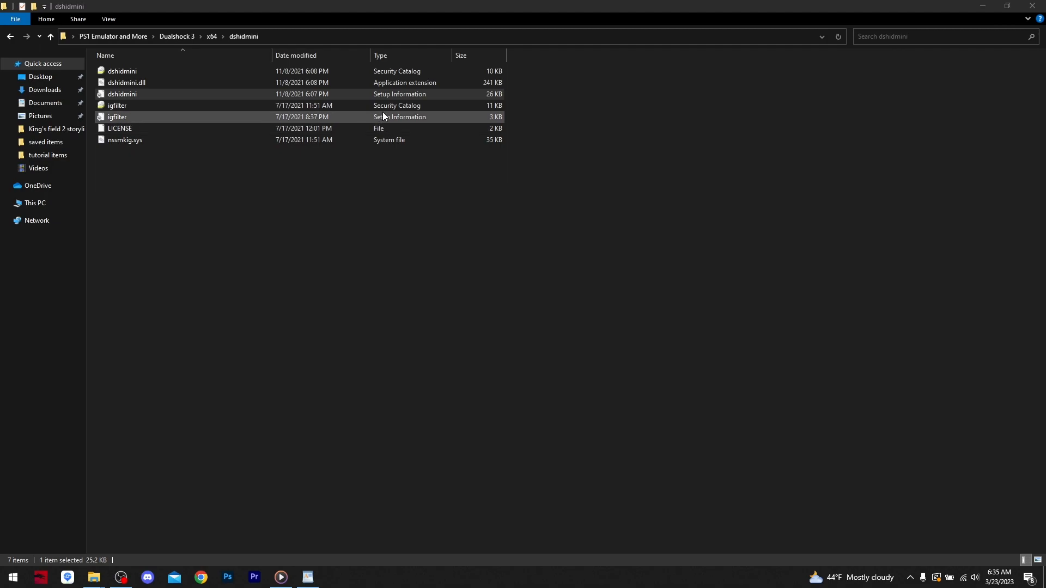
# Install the igfilter driver, dismiss the success message, and go back to x64
pyautogui.rightClick(116, 116)
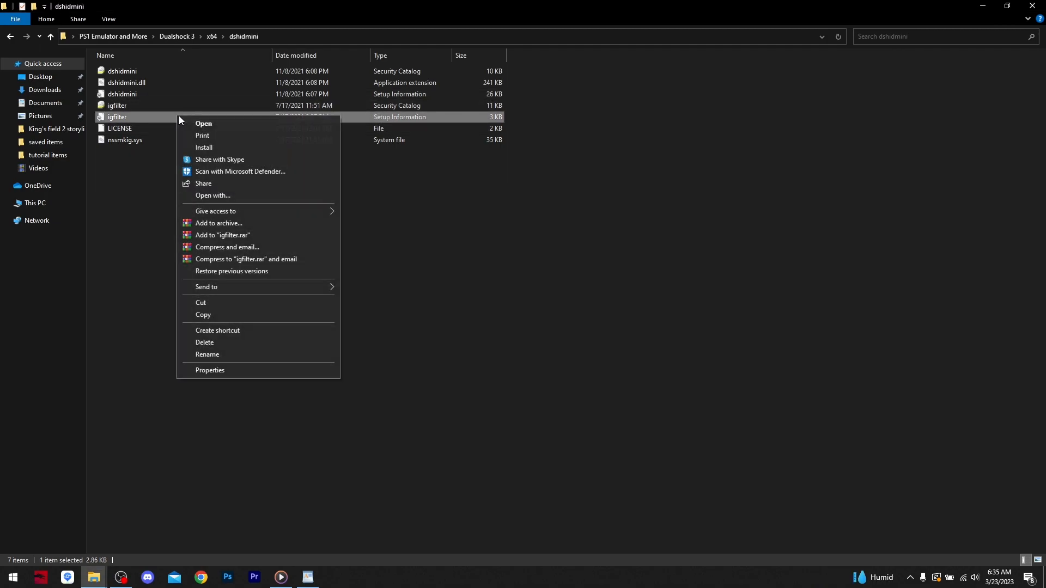
pyautogui.click(204, 147)
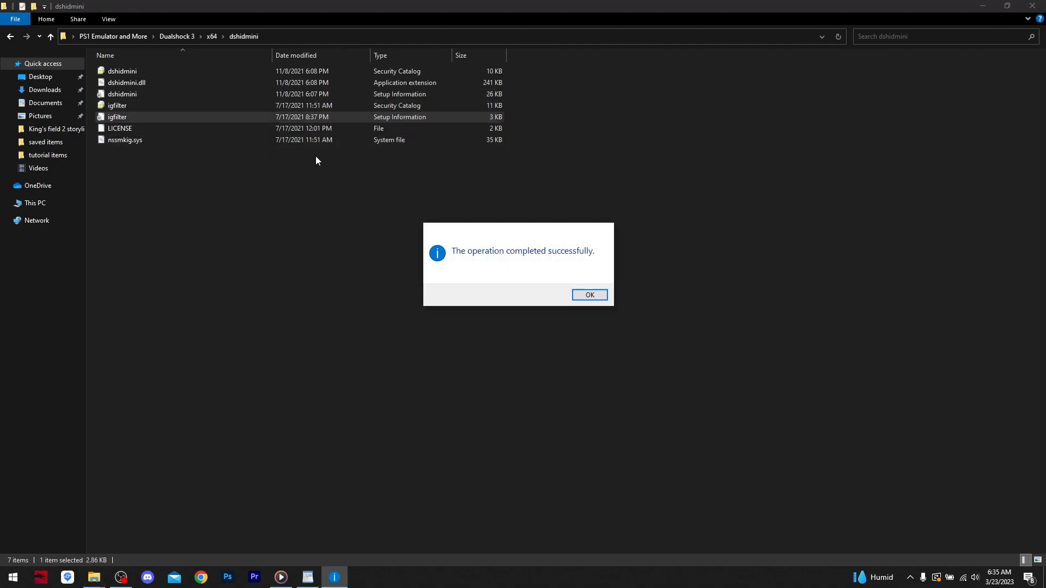
pyautogui.click(589, 294)
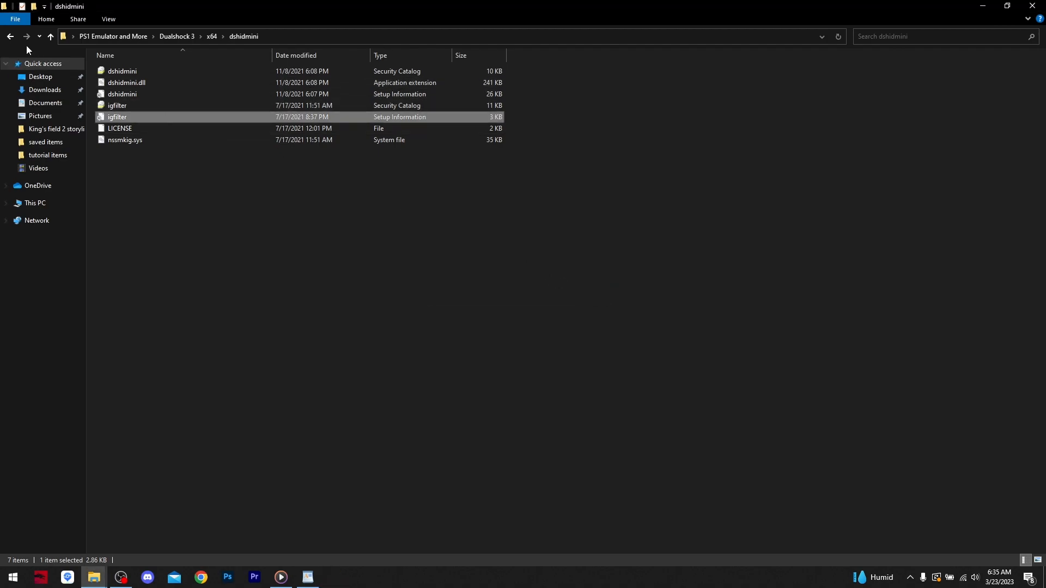
pyautogui.click(10, 37)
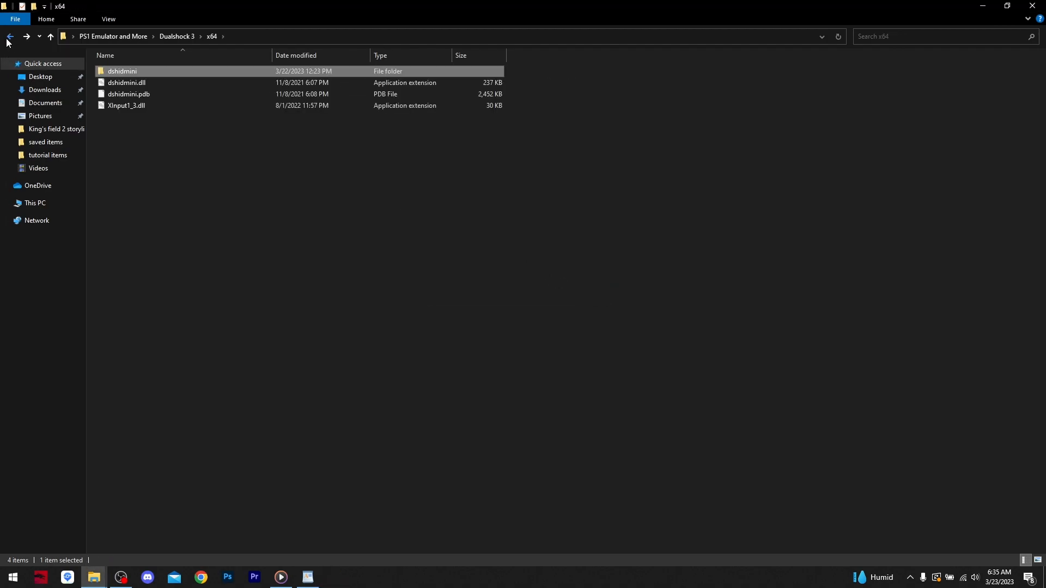
# From the Dualshock 3 folder, launch DSHMC, check its Settings and Devices, then close it
pyautogui.click(10, 36)
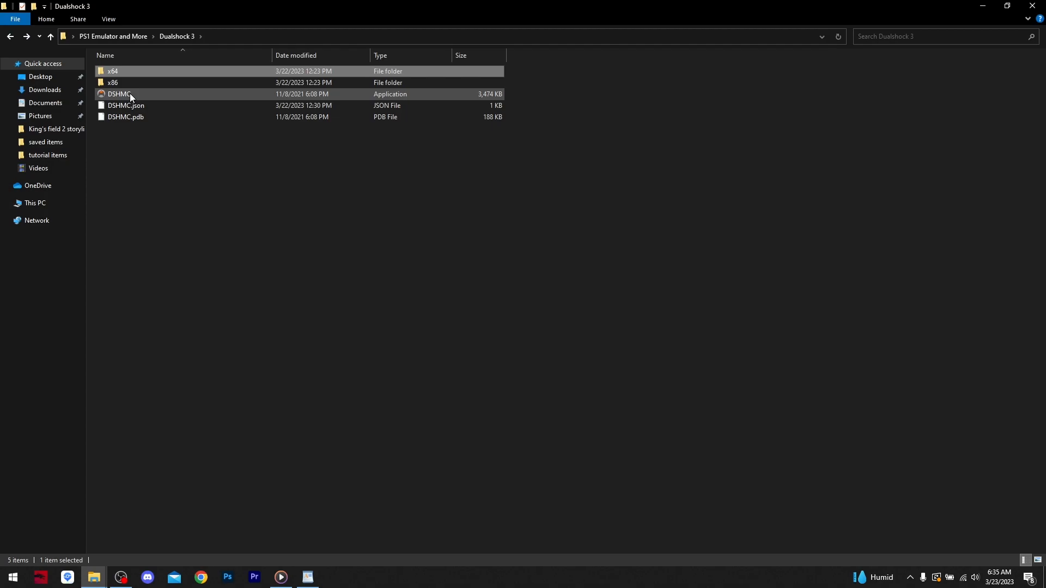
pyautogui.click(118, 94)
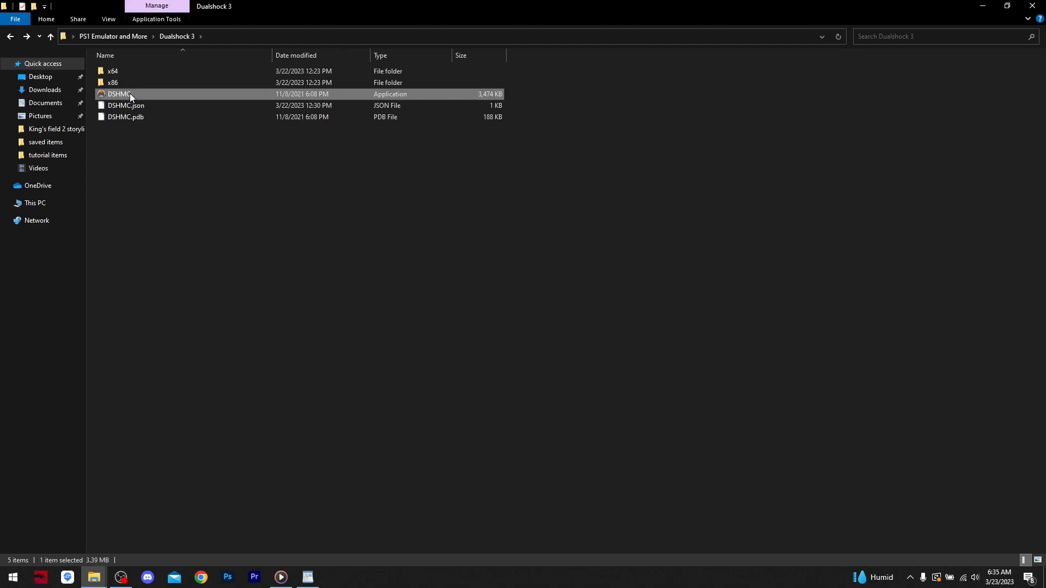
pyautogui.doubleClick(119, 93)
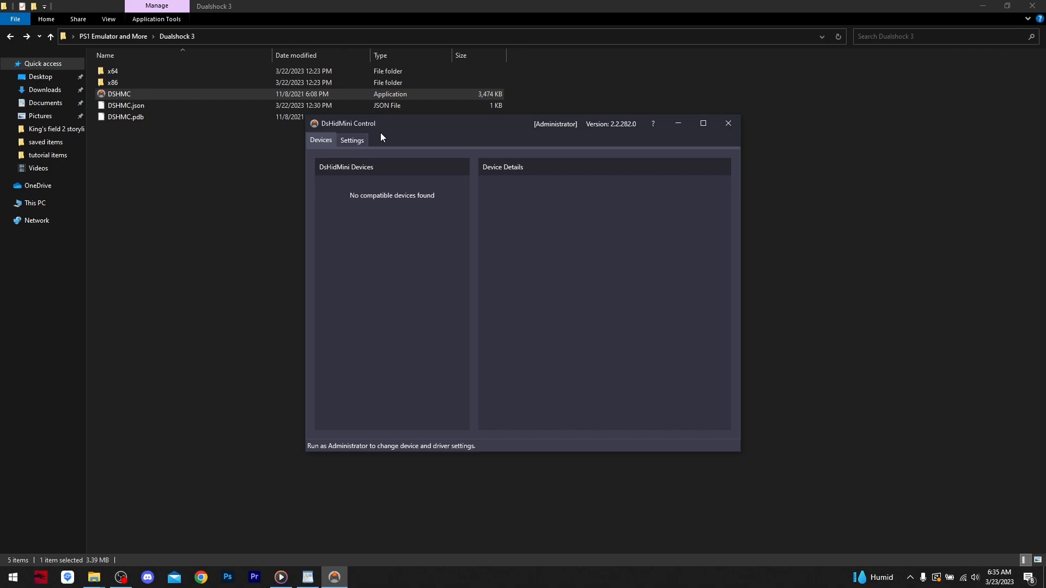
pyautogui.click(351, 141)
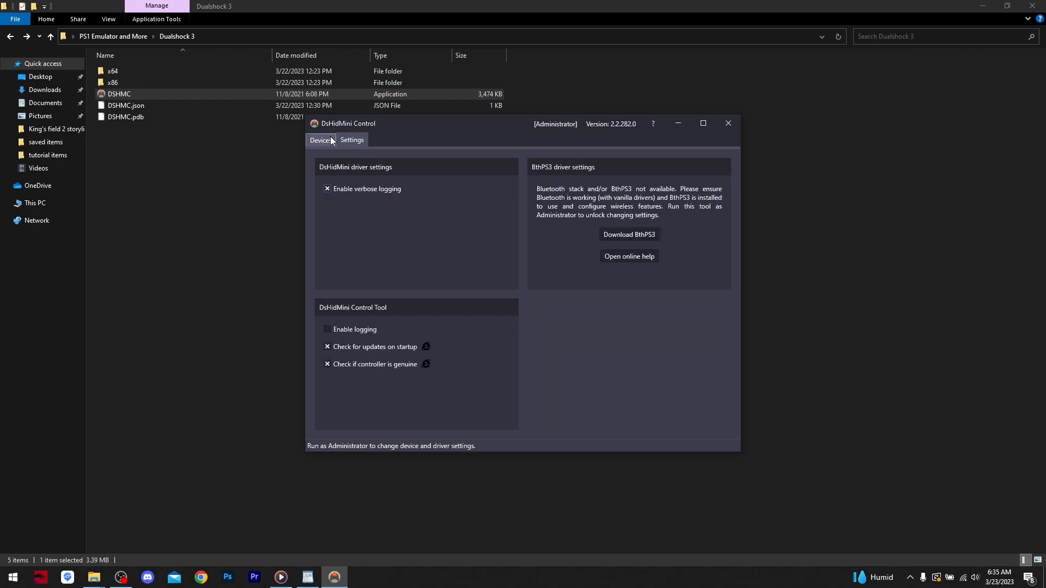
pyautogui.click(320, 140)
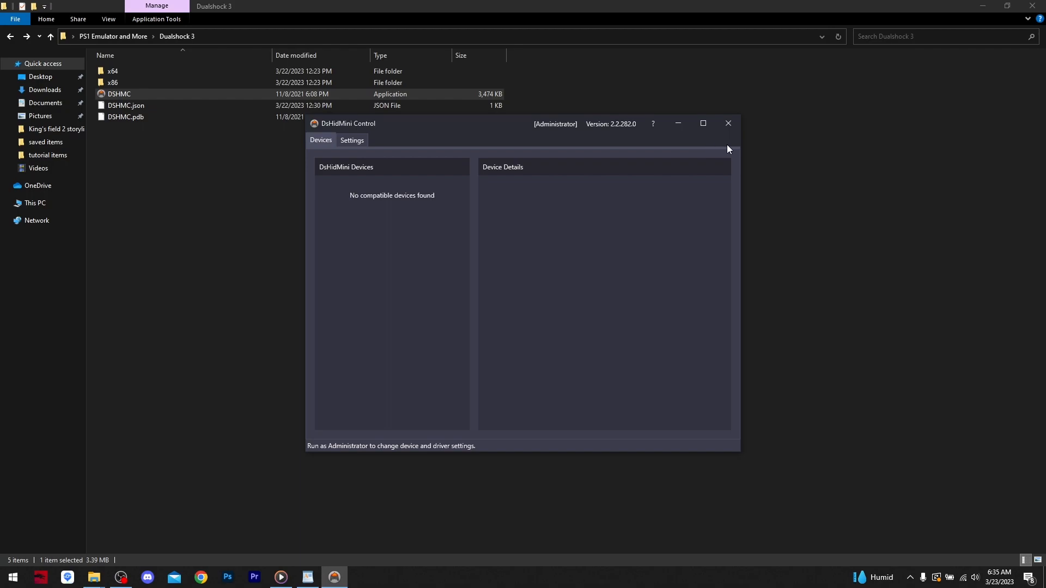
pyautogui.moveTo(711, 146)
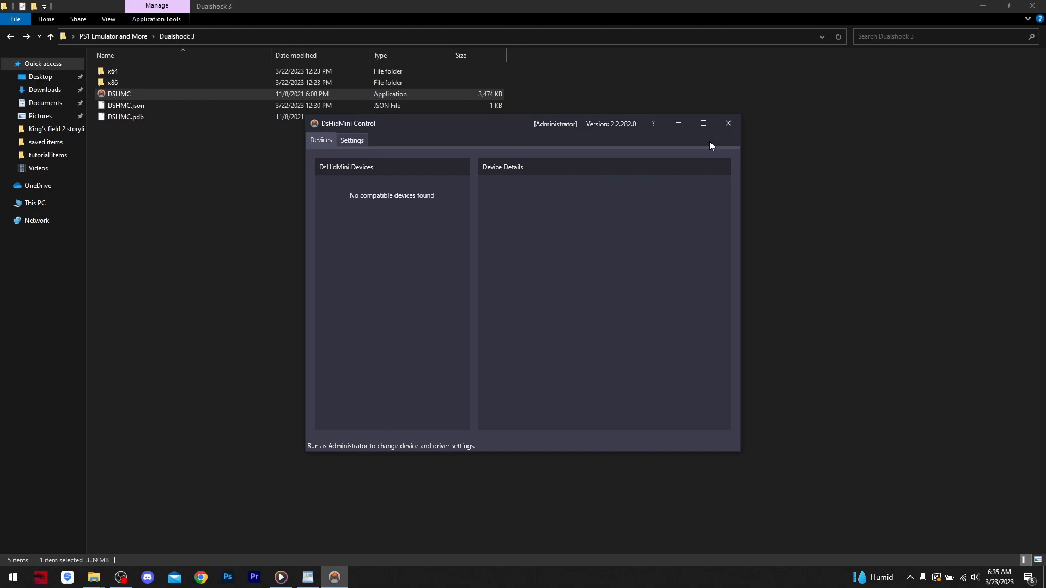
pyautogui.click(728, 123)
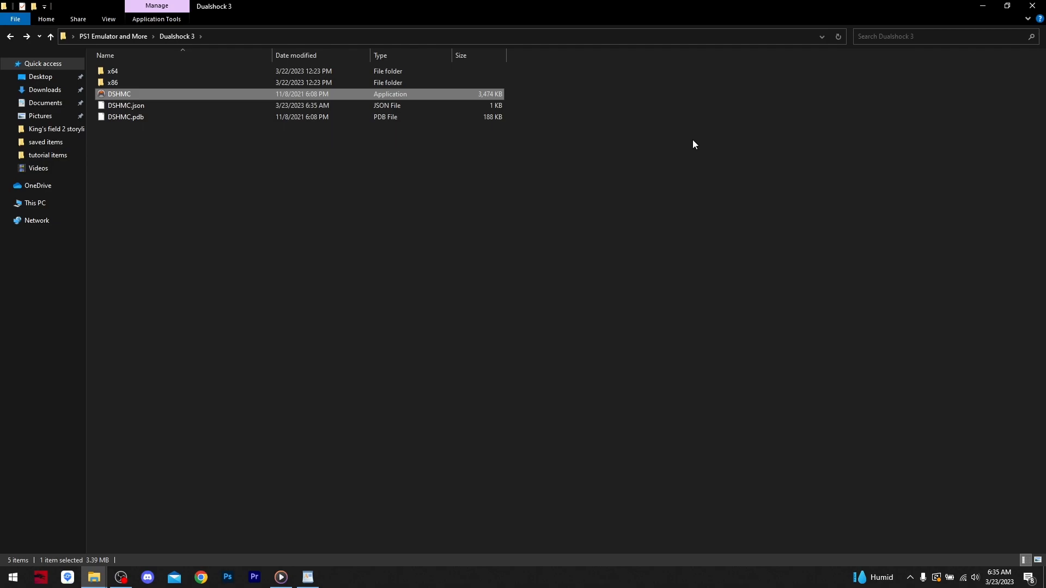
pyautogui.moveTo(222, 101)
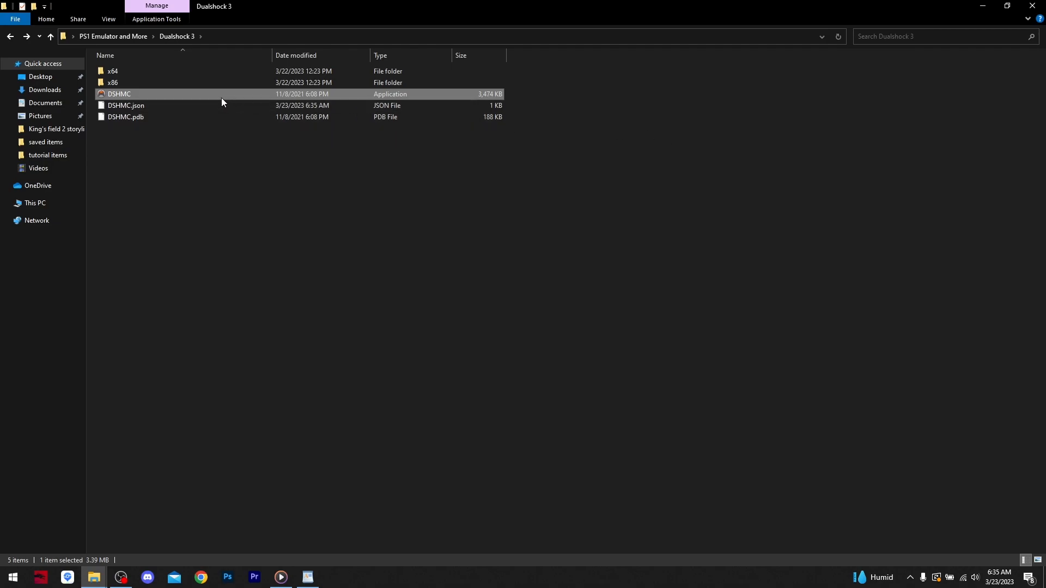
pyautogui.moveTo(226, 99)
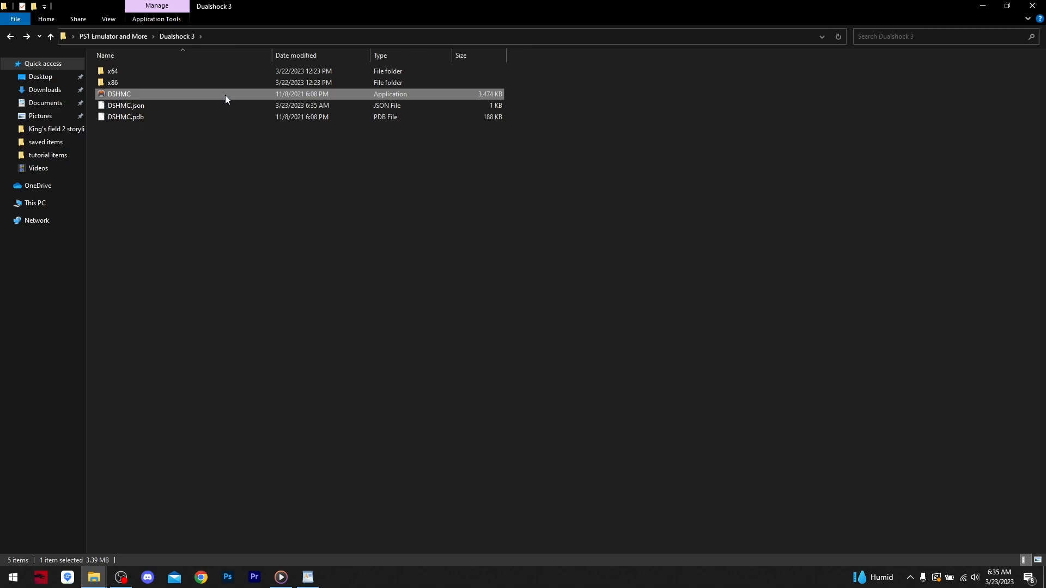
# Relaunch DSHMC to view PLAYSTATION(R)3 Controller details, close it, and return to PS1 Emulator and More
pyautogui.doubleClick(119, 93)
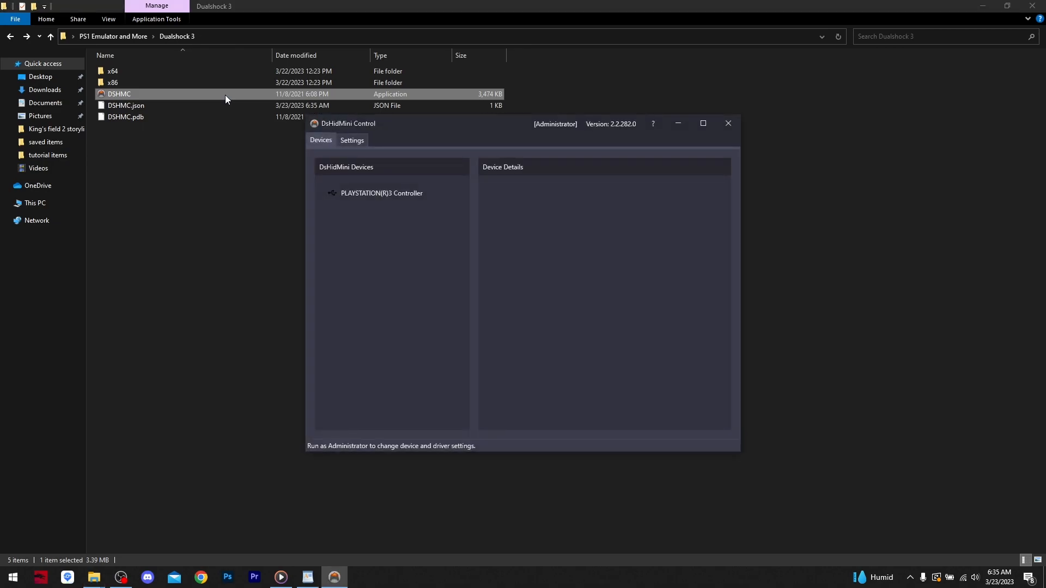
pyautogui.click(380, 193)
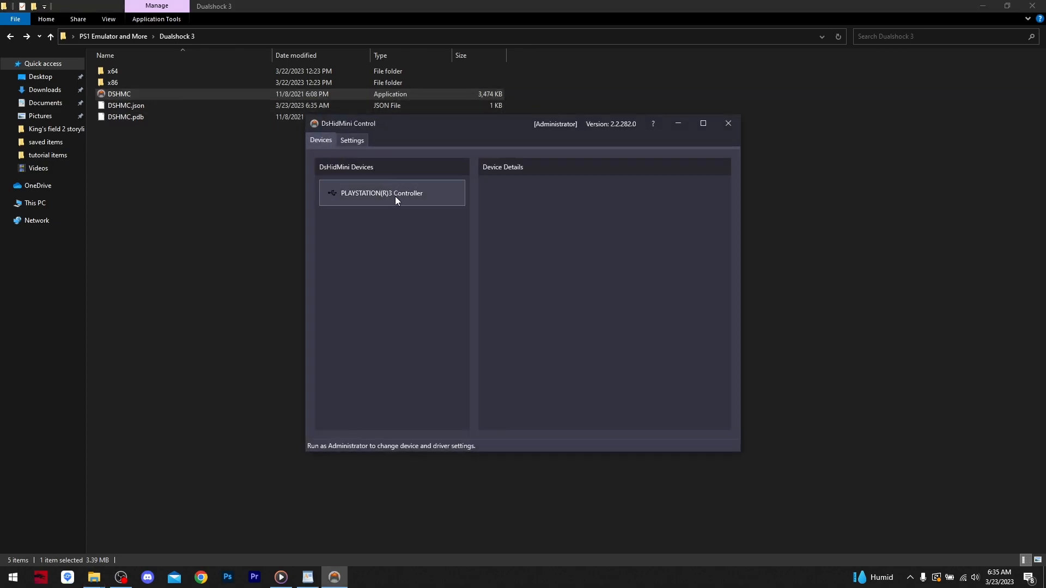
pyautogui.click(381, 193)
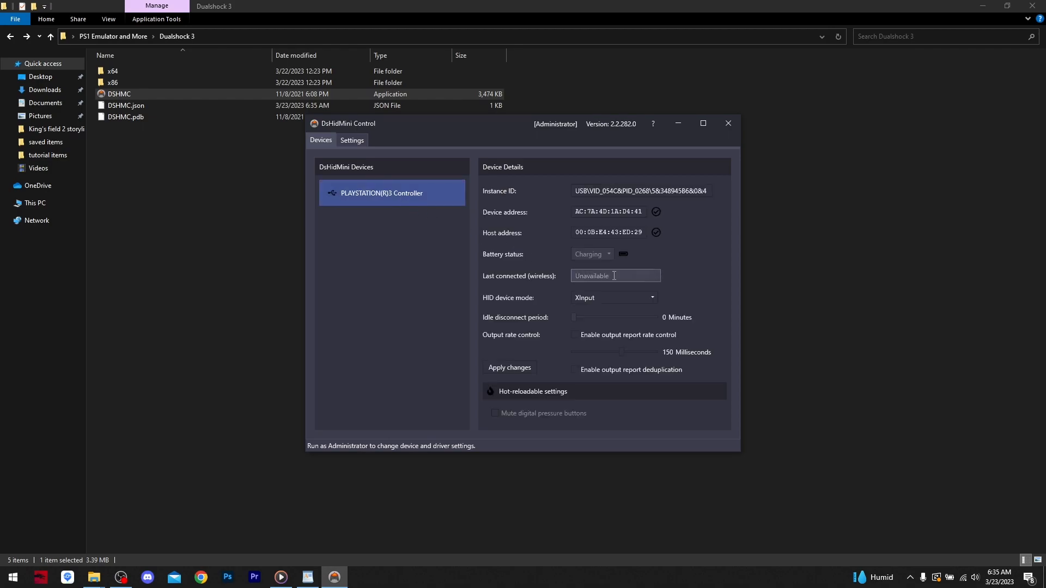
pyautogui.click(728, 124)
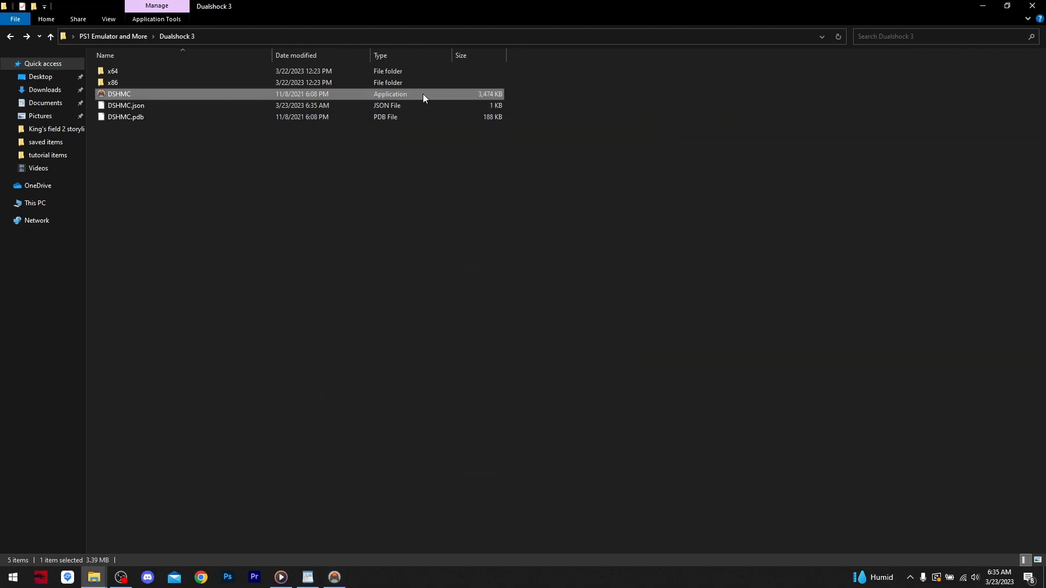
pyautogui.click(50, 36)
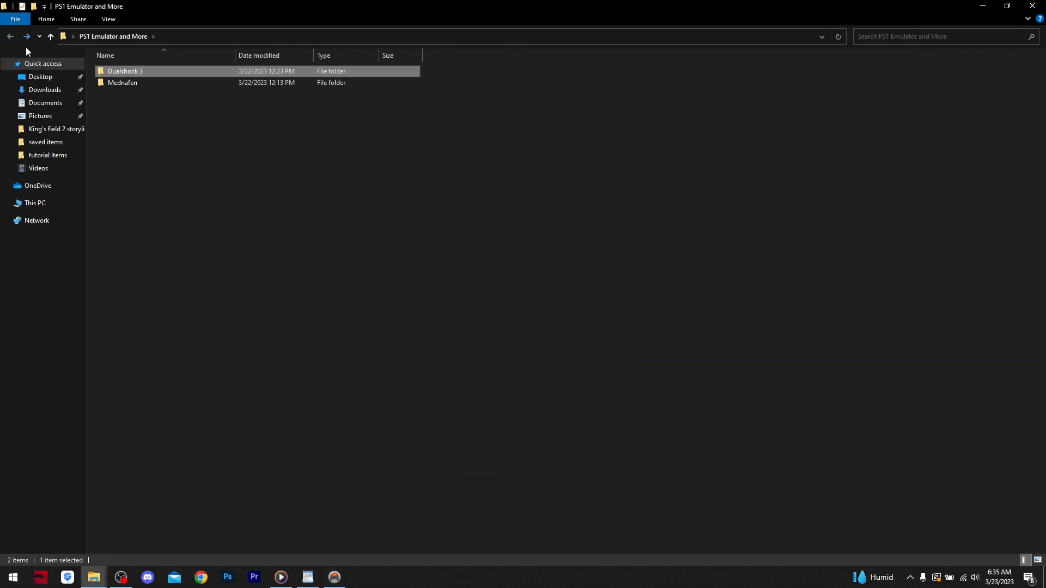
# Open Mednafen > mednaffe, launch mednaffe.exe, and select Sony PlayStation under Systems
pyautogui.doubleClick(123, 83)
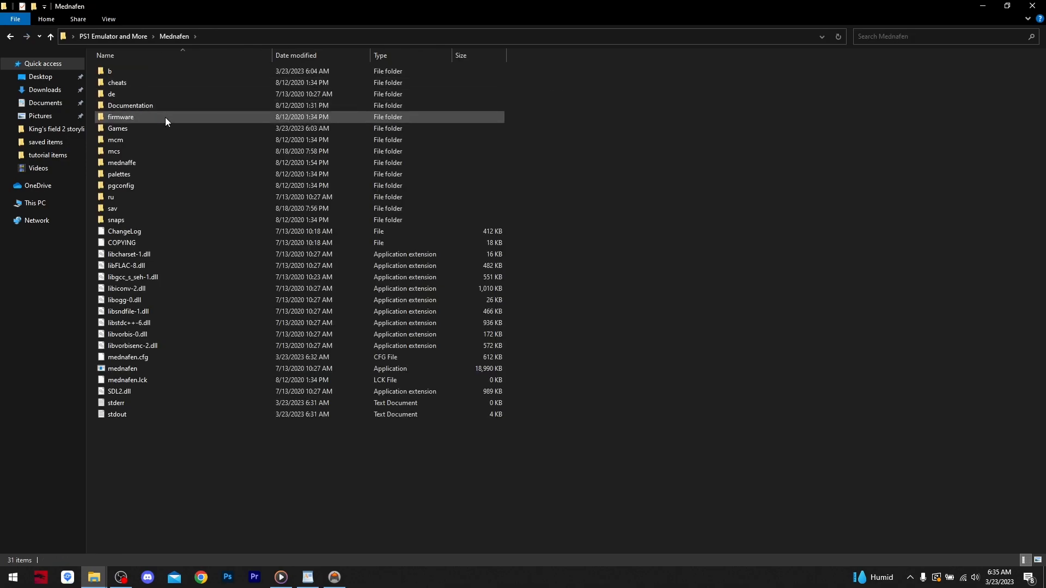
pyautogui.doubleClick(121, 162)
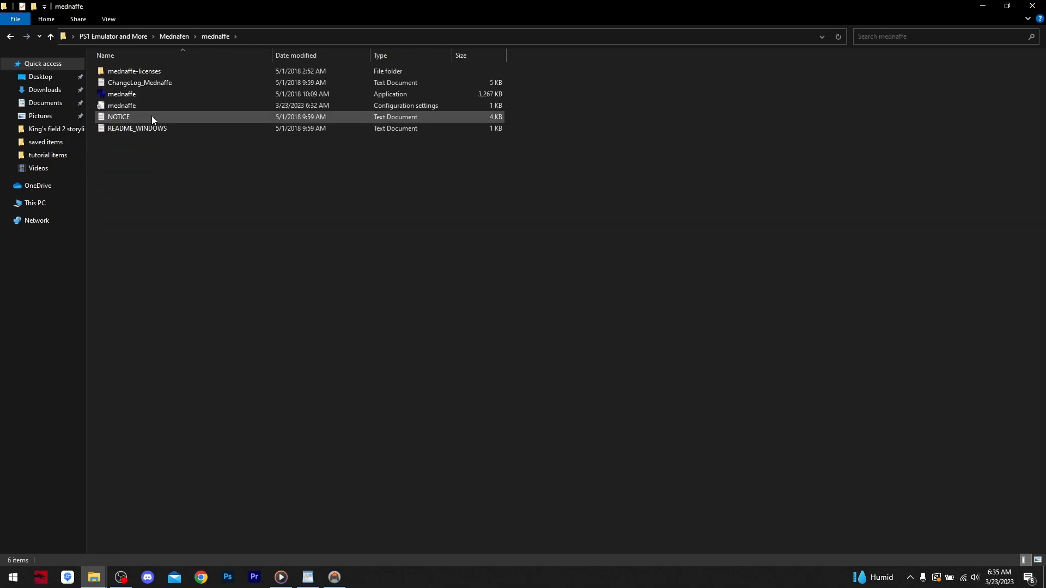
pyautogui.doubleClick(122, 95)
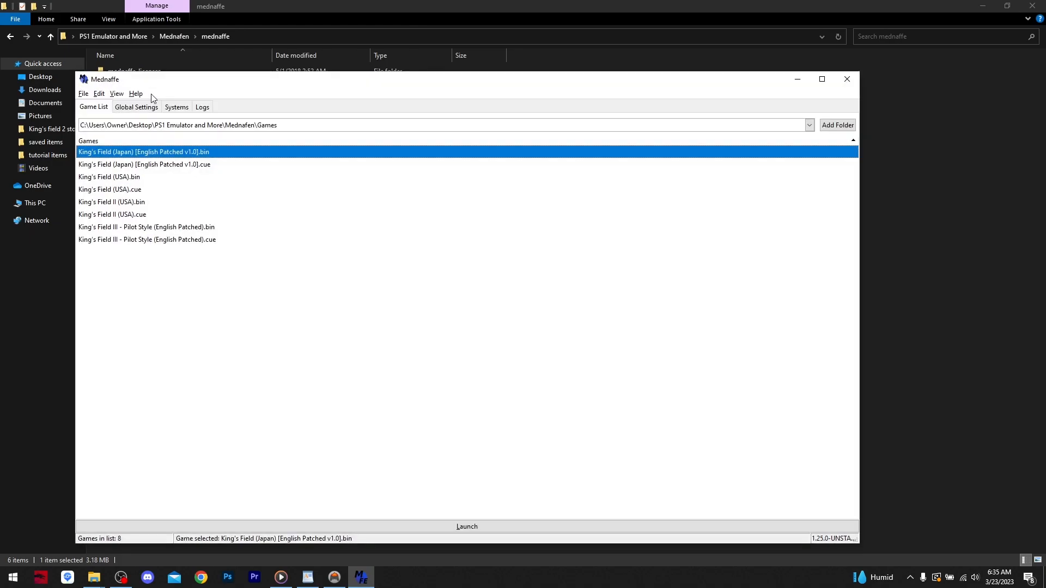
pyautogui.moveTo(159, 113)
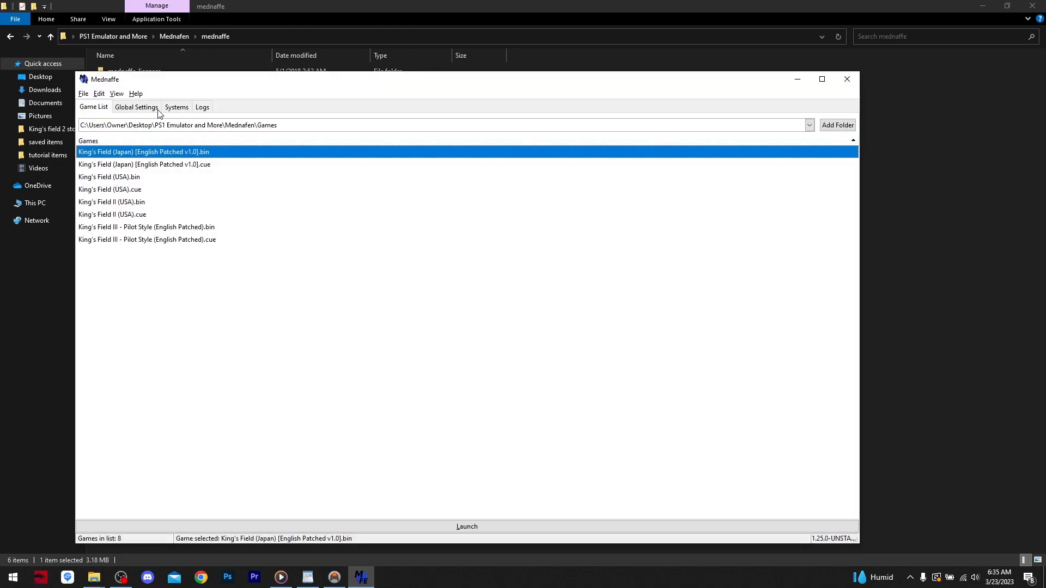
pyautogui.click(176, 106)
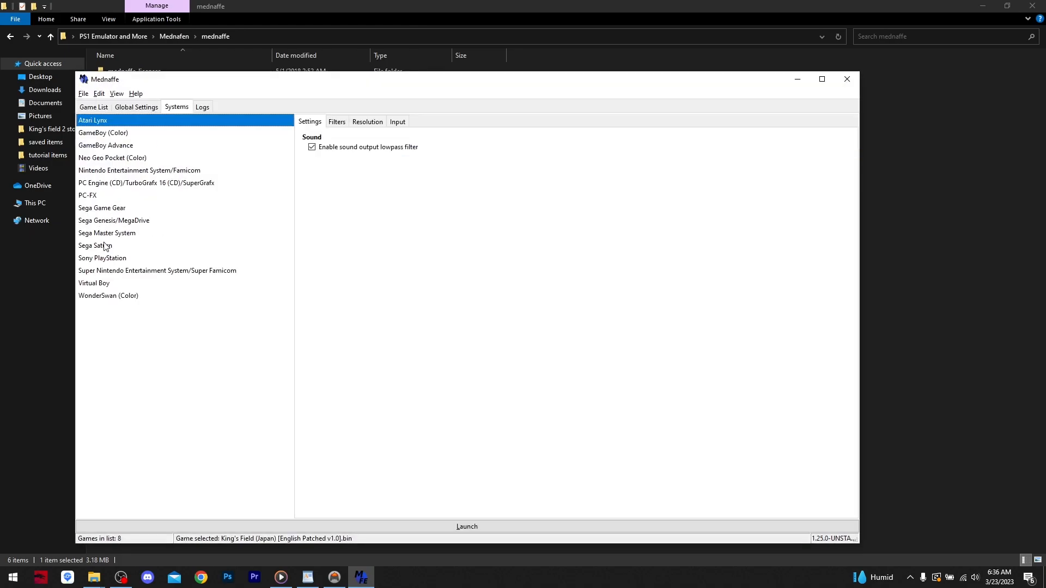
pyautogui.click(102, 258)
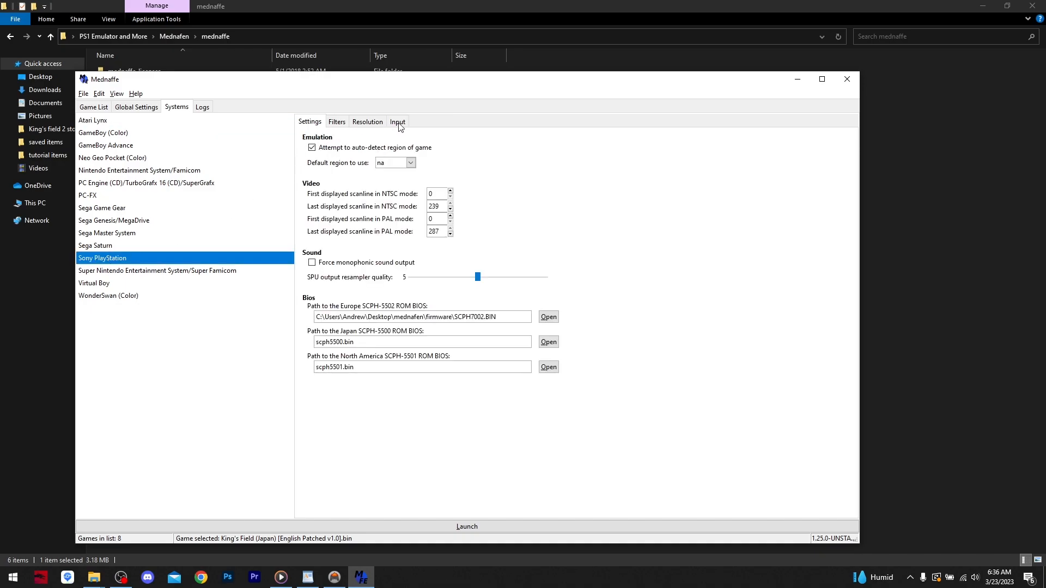
# Map Port 1 Right, L1 and L2 to XInput Controller #1, then show the game list
pyautogui.click(397, 122)
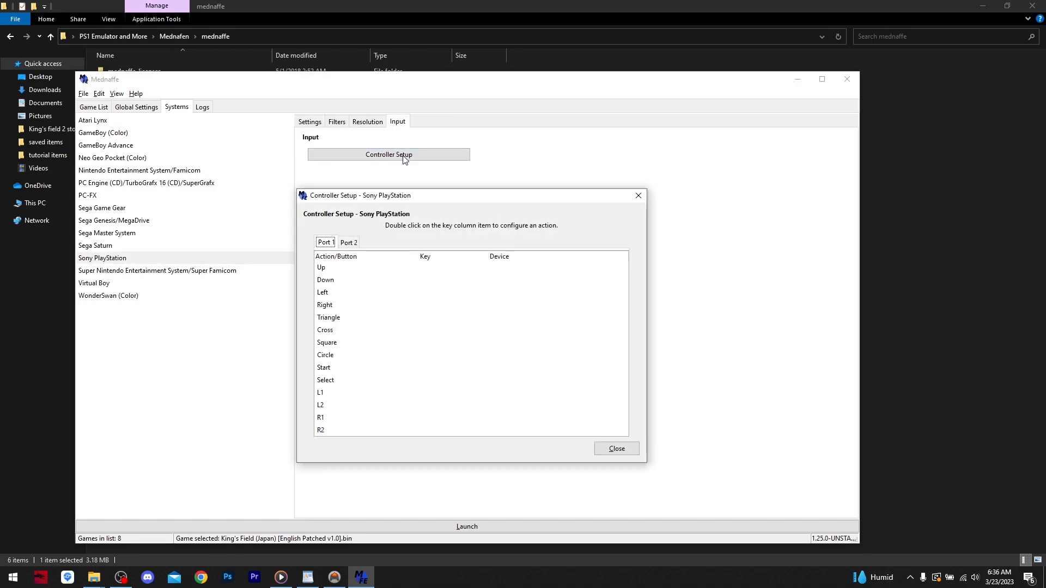
pyautogui.moveTo(434, 273)
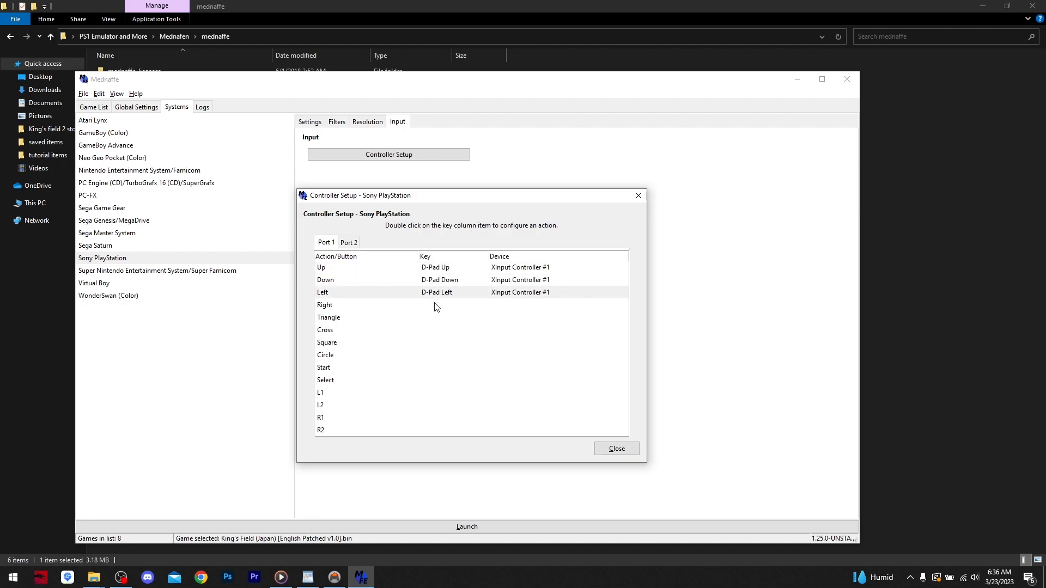
pyautogui.doubleClick(454, 317)
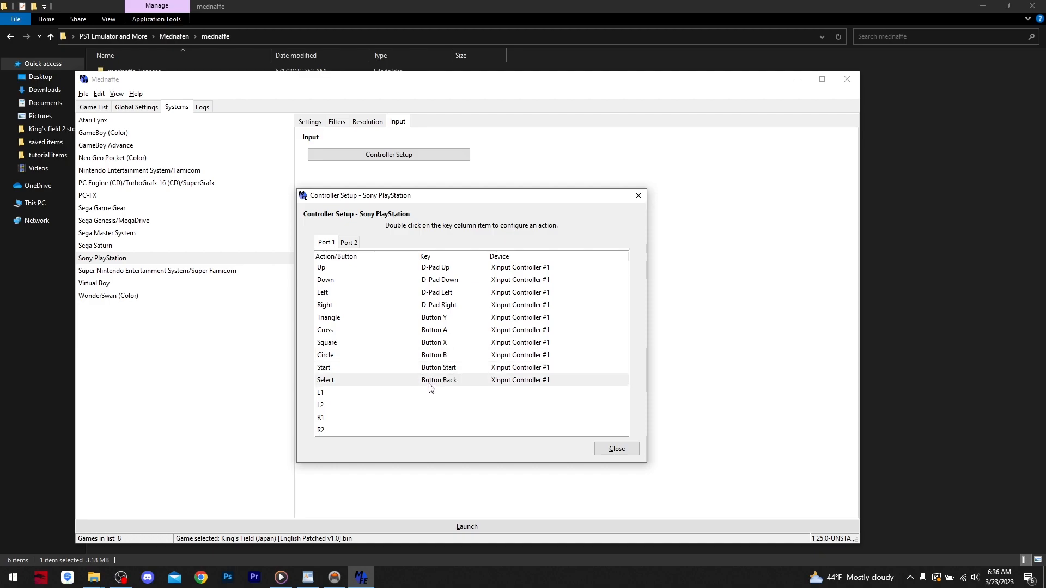
pyautogui.doubleClick(441, 392)
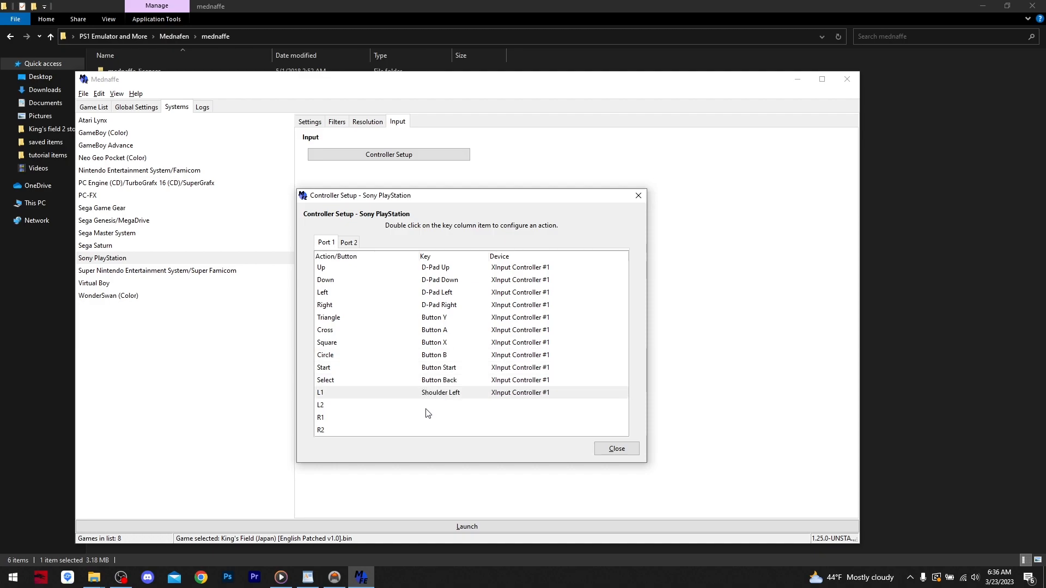
pyautogui.doubleClick(453, 416)
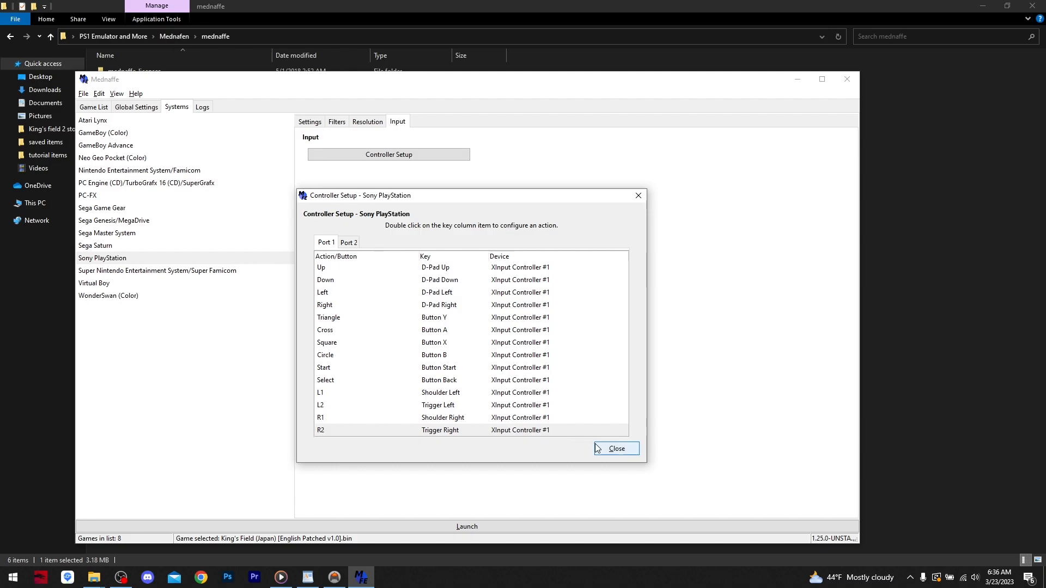
pyautogui.click(615, 449)
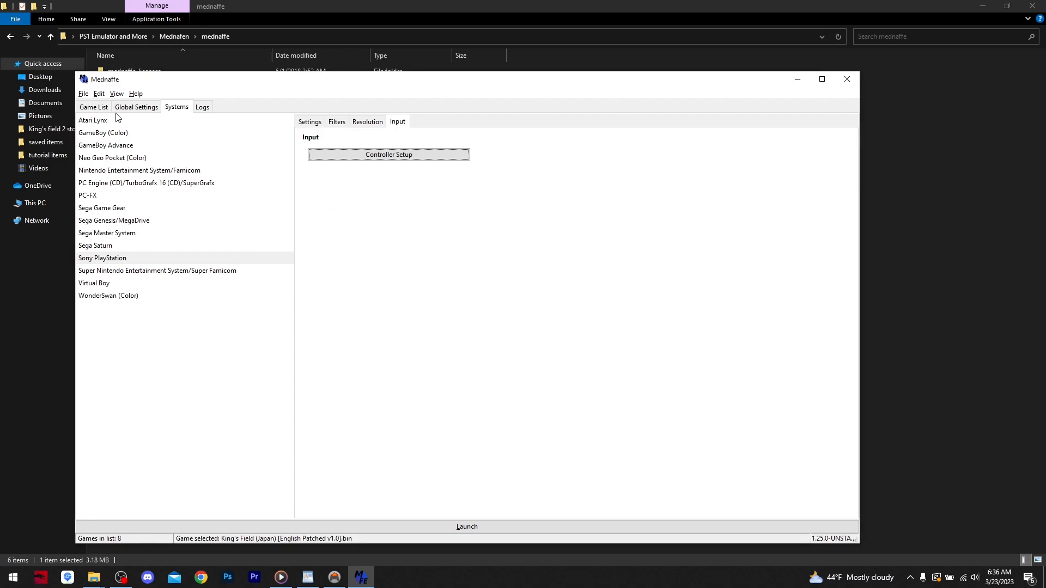
pyautogui.click(93, 107)
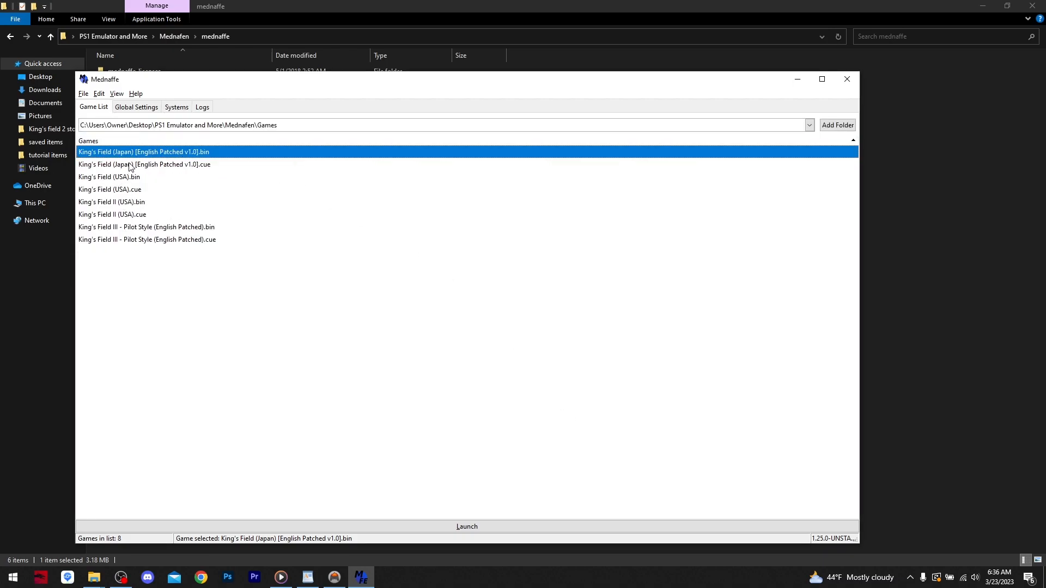